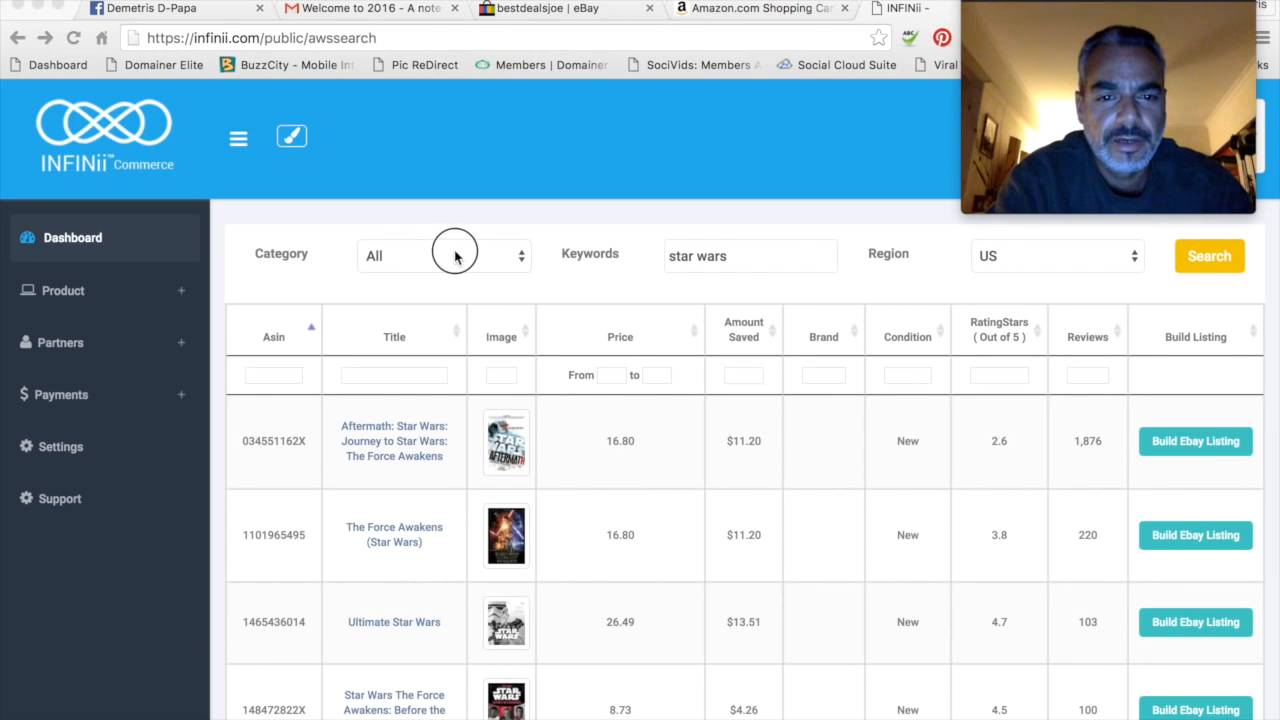
- Set the star wars search's Category dropdown to Toys
{"action": "left_click", "coordinate": [443, 255]}
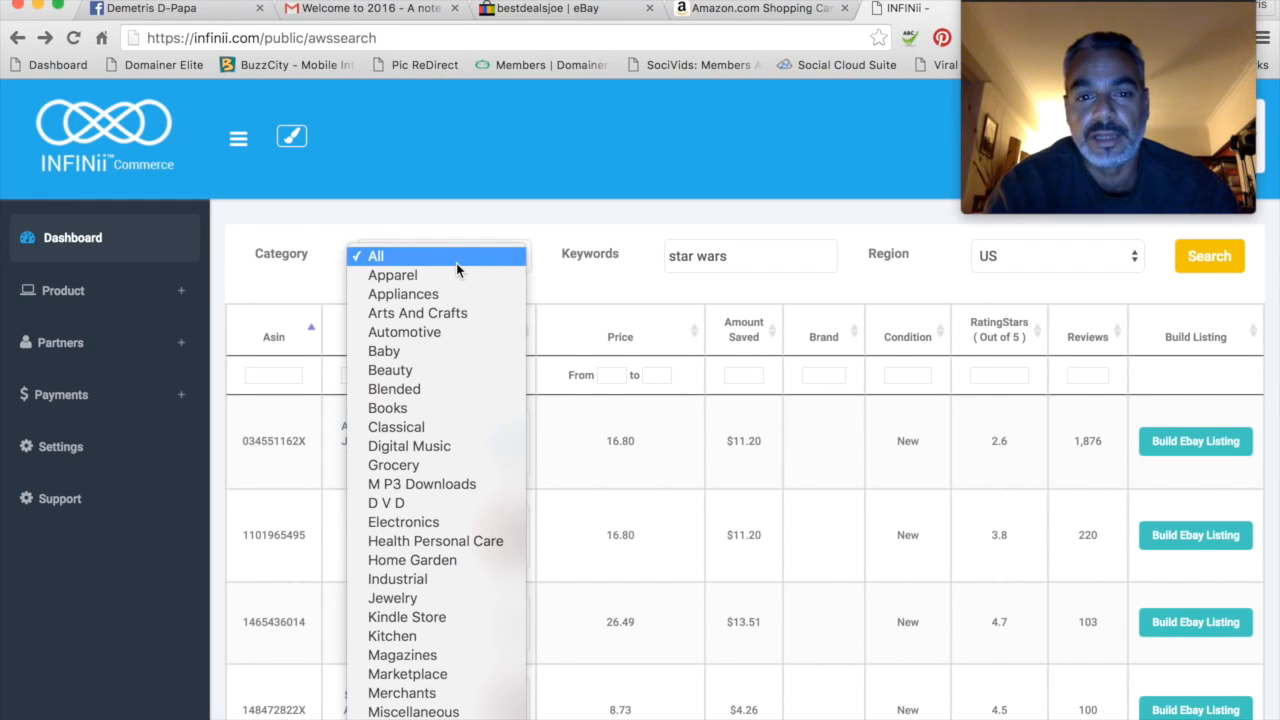
{"action": "mouse_move", "coordinate": [446, 294]}
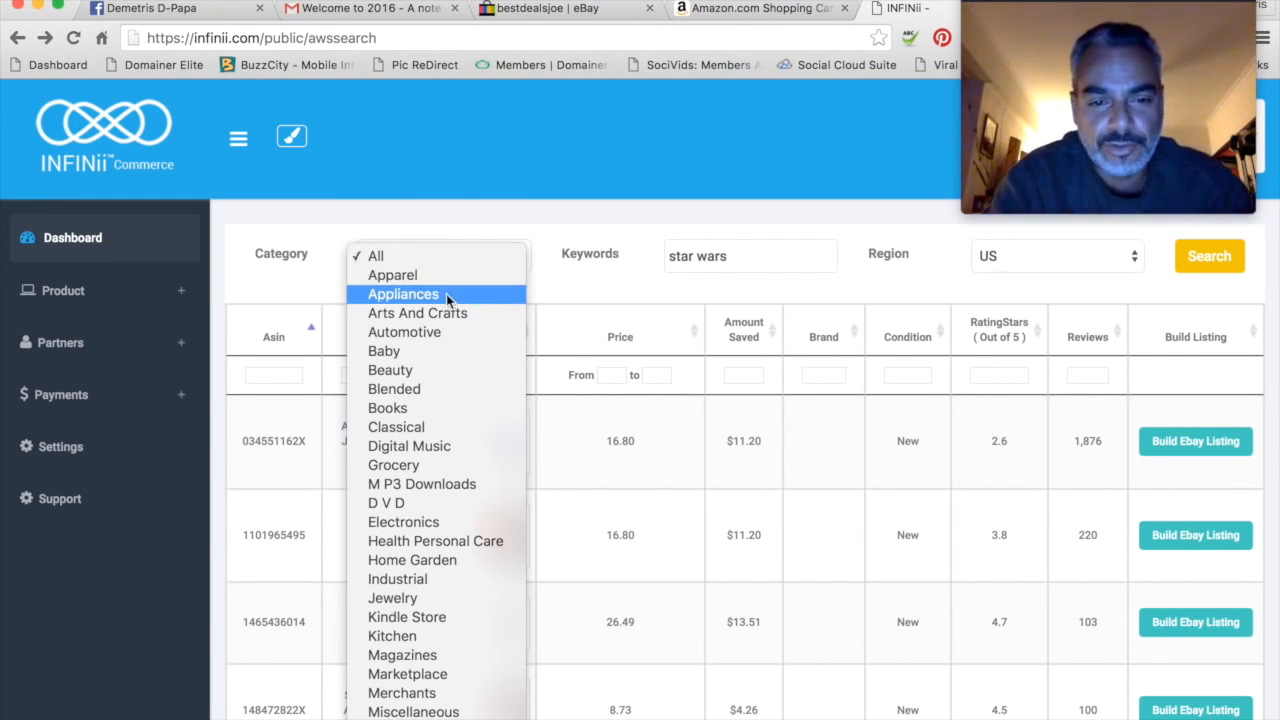
{"action": "mouse_move", "coordinate": [616, 236]}
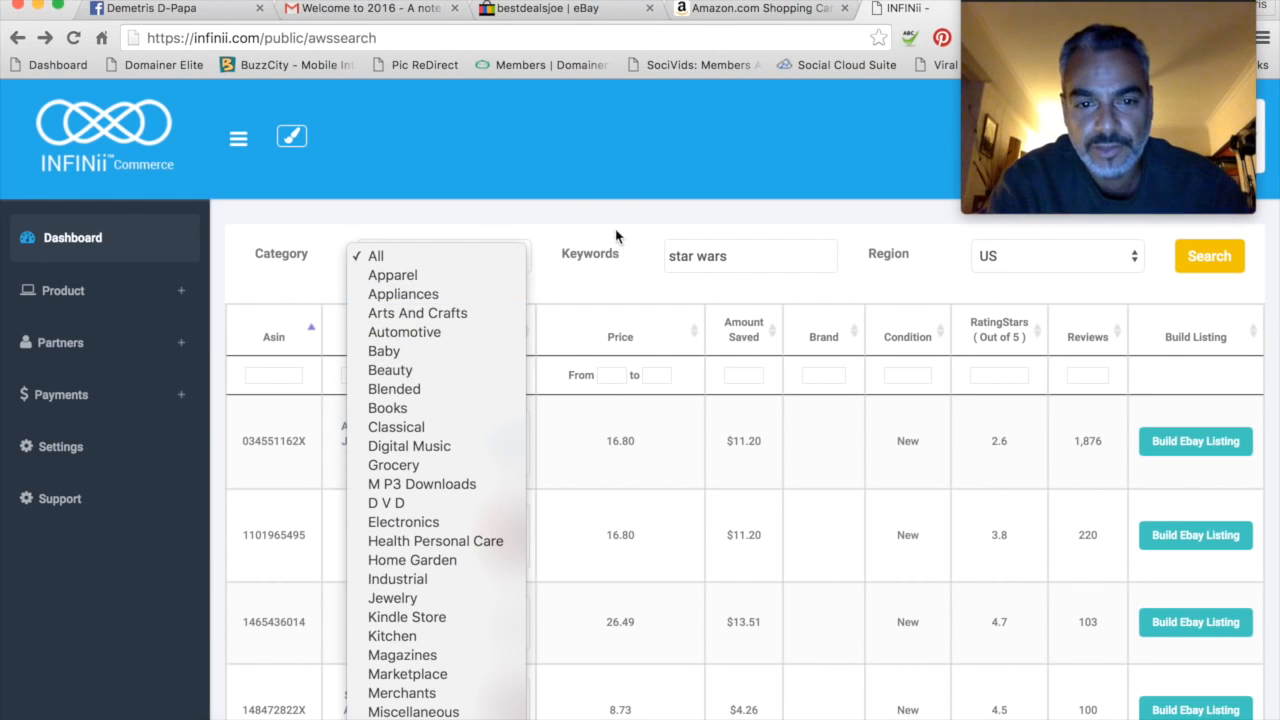
{"action": "left_click", "coordinate": [376, 255]}
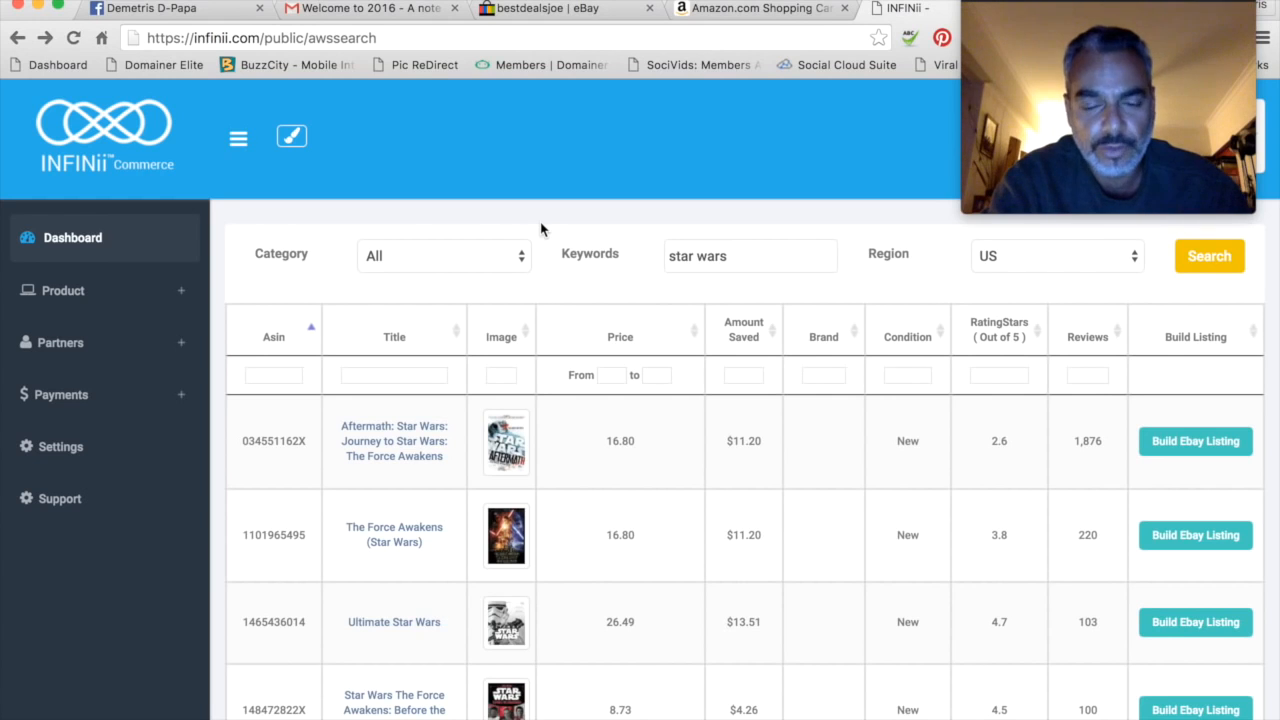
{"action": "left_click", "coordinate": [442, 255]}
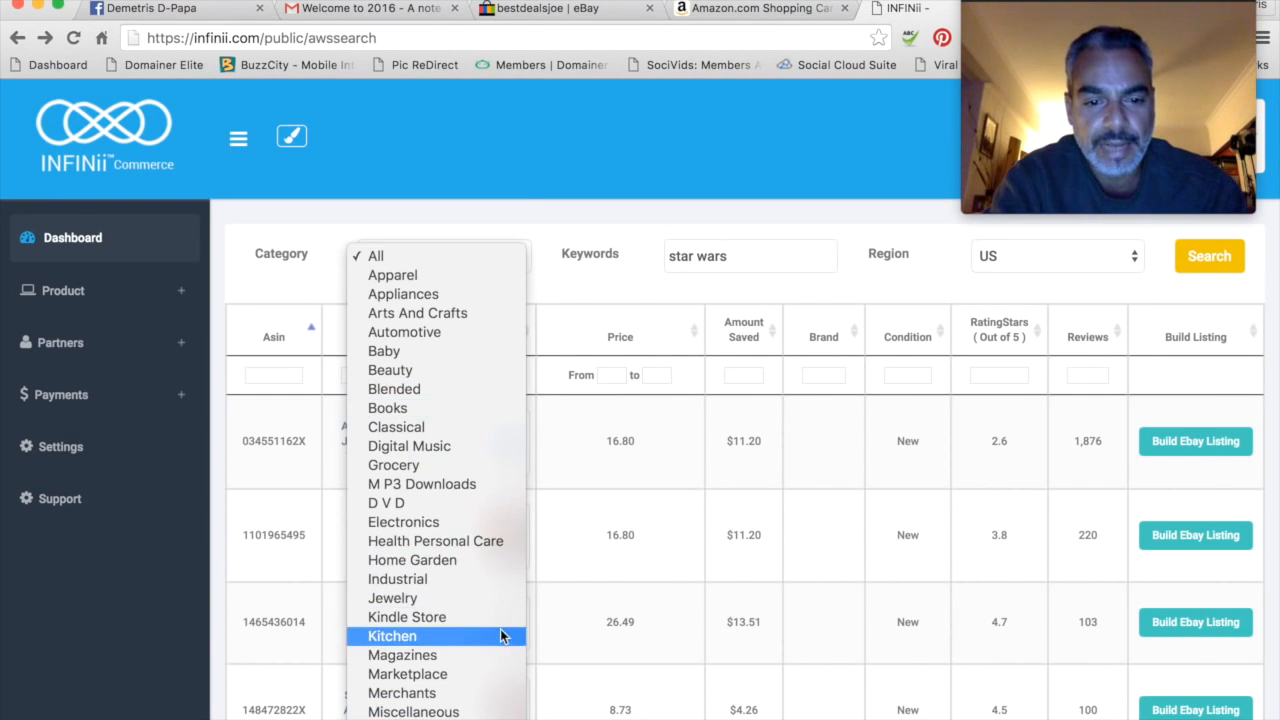
{"action": "scroll", "scroll_direction": "down", "scroll_amount": 3}
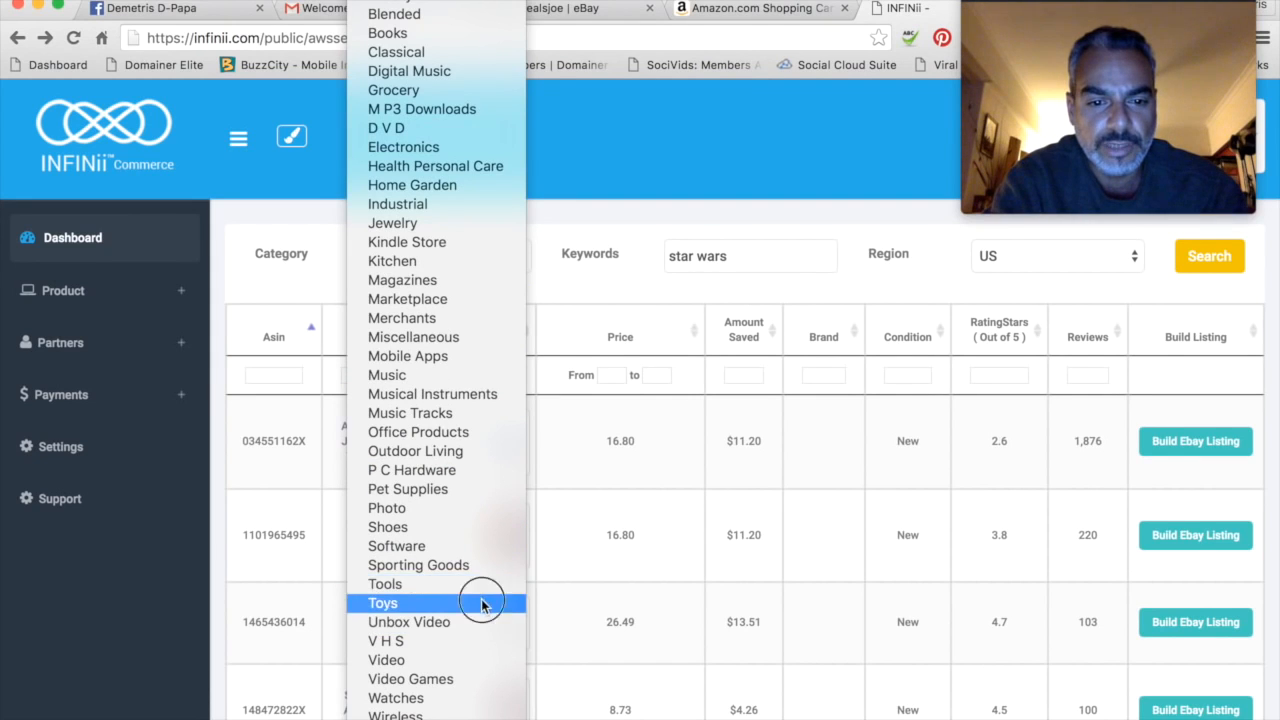
{"action": "left_click", "coordinate": [383, 603]}
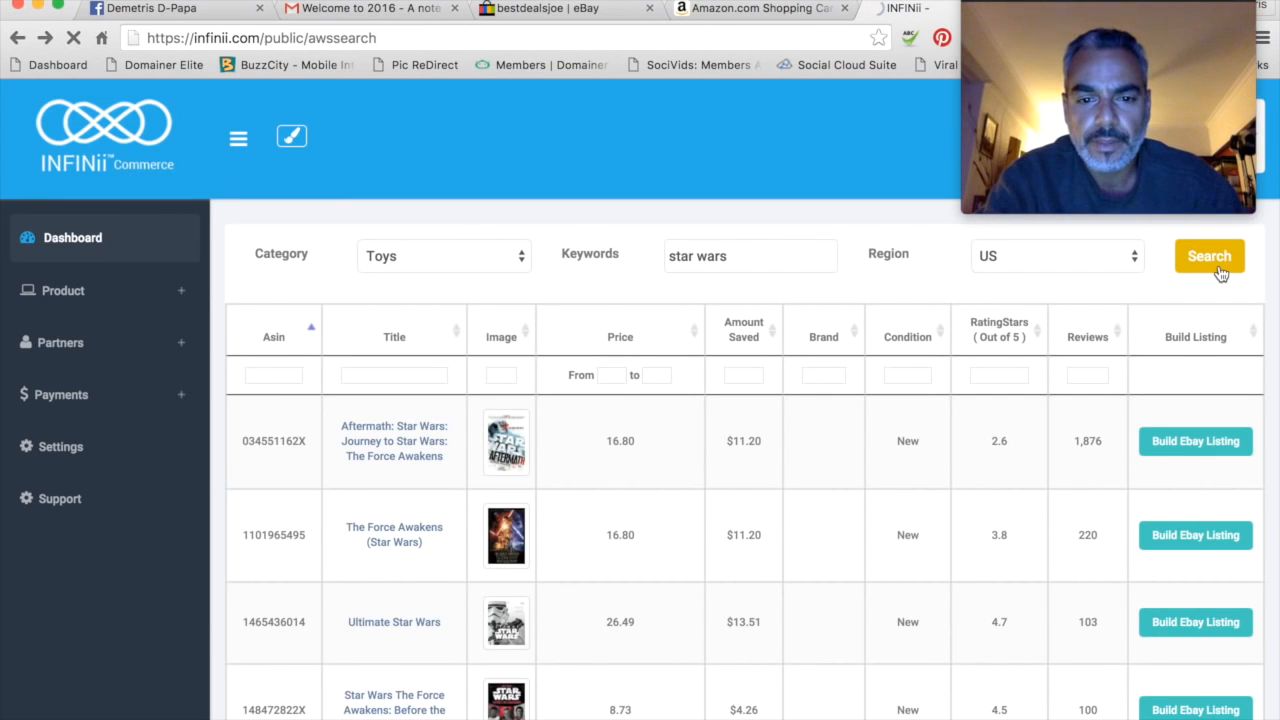
- Scroll the Star Wars toy results to find the Ezra Bridger Lightsaber Blaster at 34.08
{"action": "scroll", "scroll_direction": "down", "scroll_amount": 3}
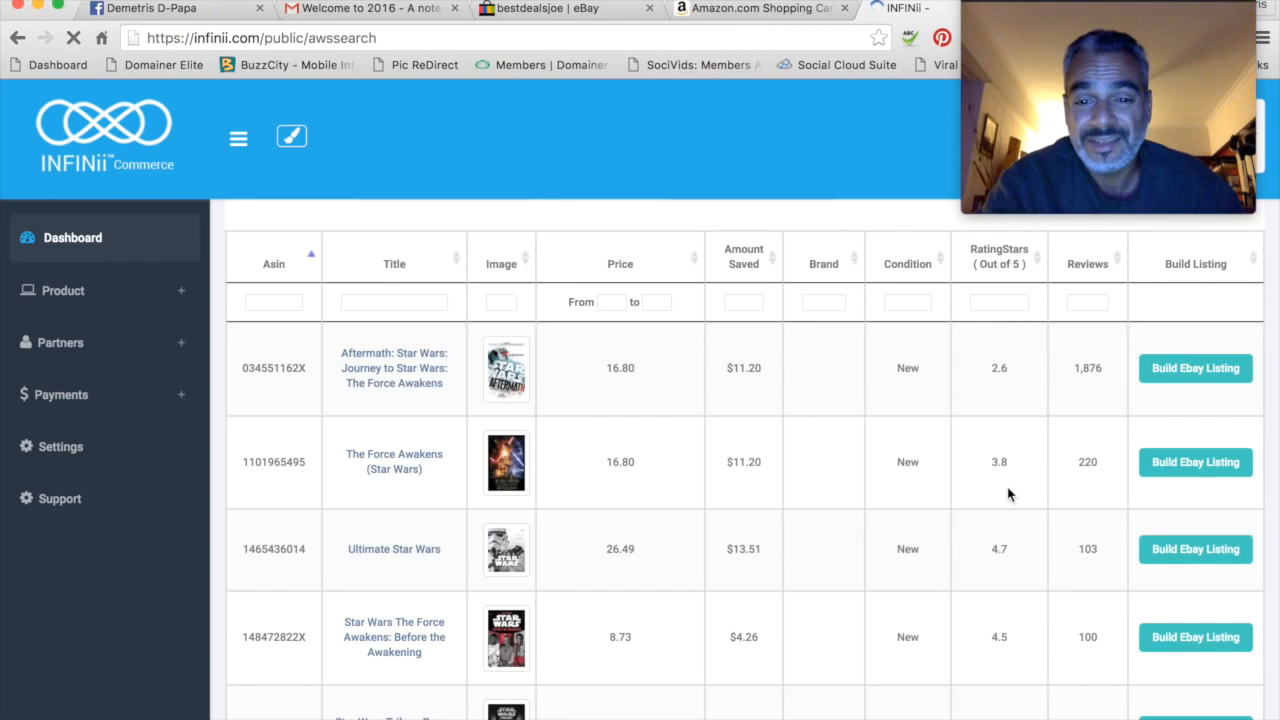
{"action": "left_click", "coordinate": [1209, 256]}
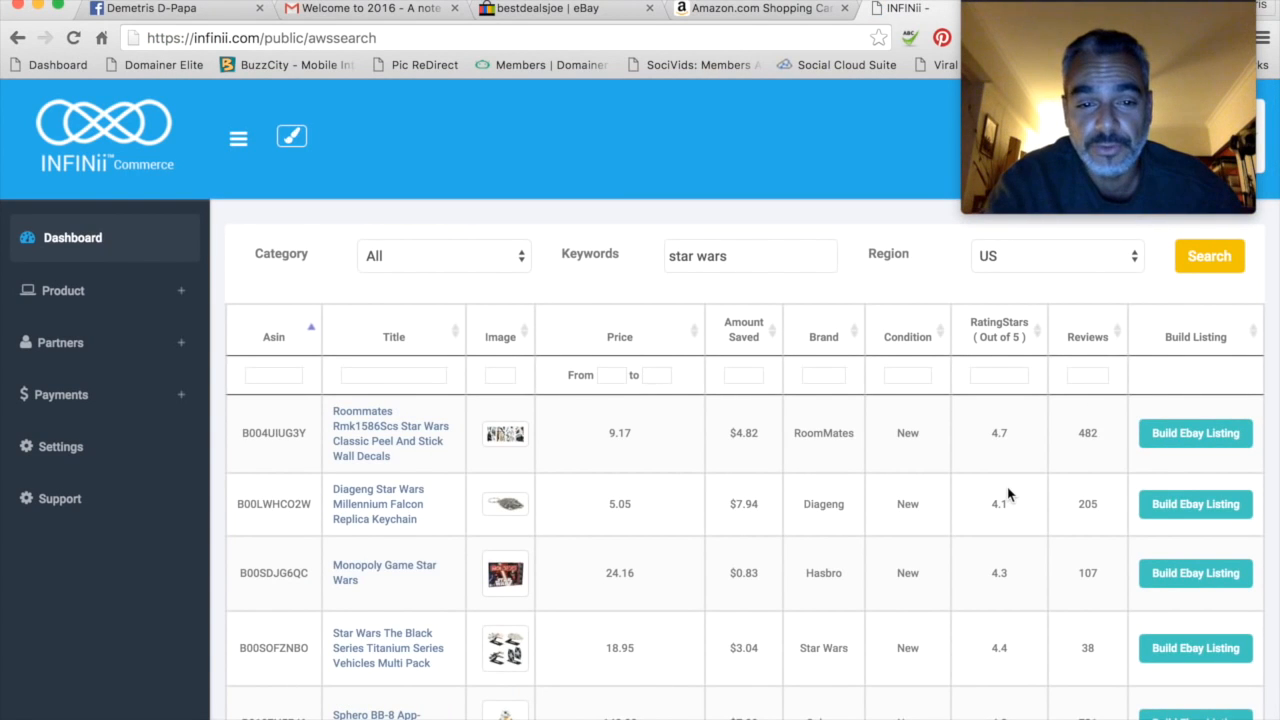
{"action": "scroll", "scroll_direction": "down", "scroll_amount": 3}
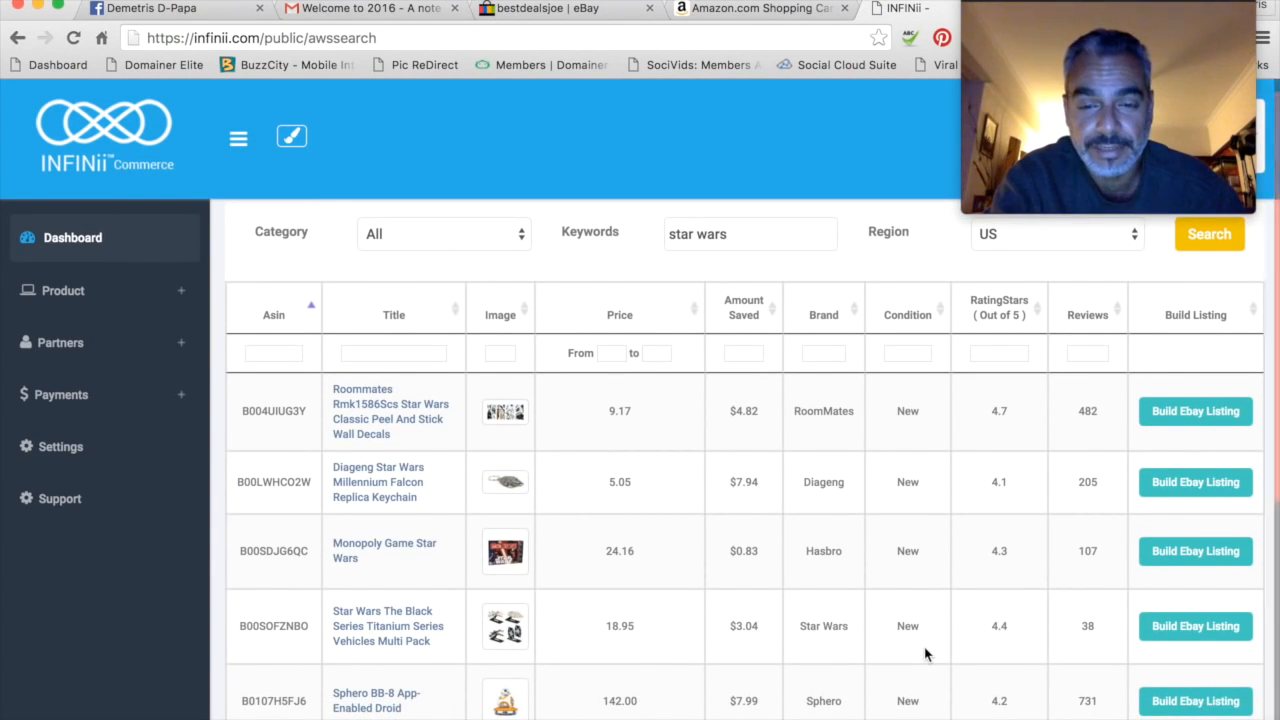
{"action": "scroll", "scroll_direction": "down", "scroll_amount": 3}
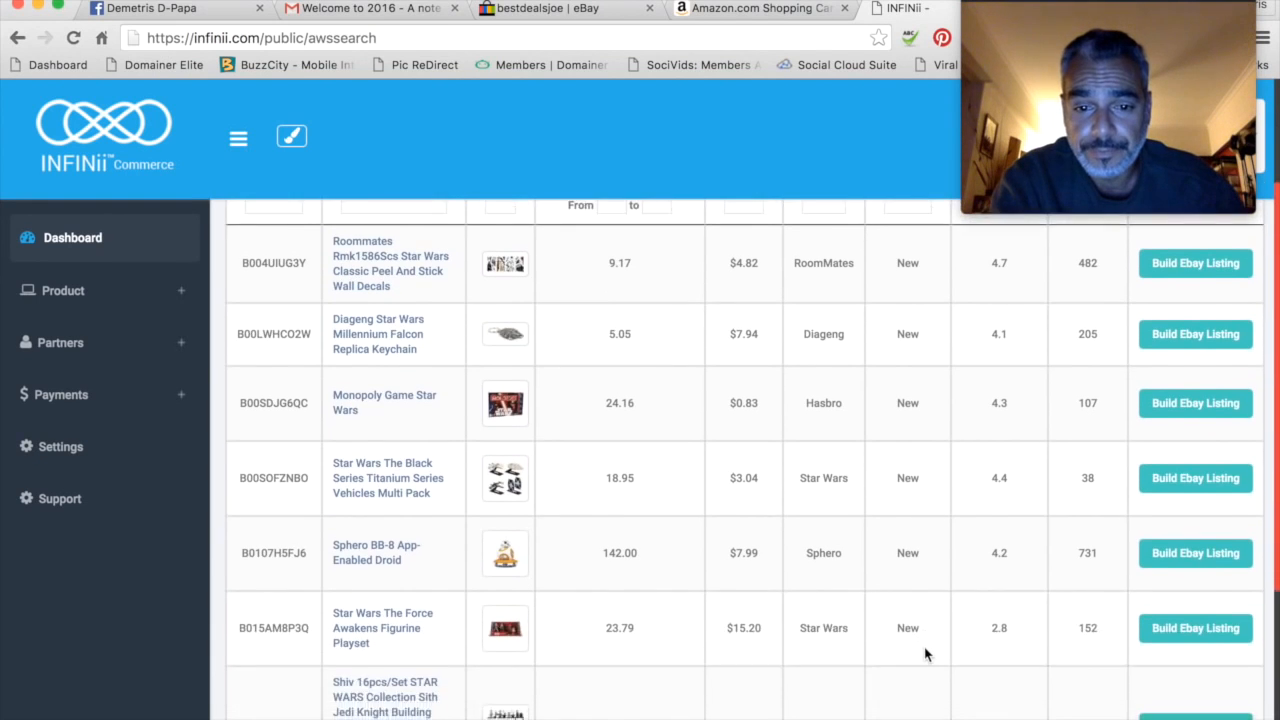
{"action": "scroll", "scroll_direction": "up", "scroll_amount": 3}
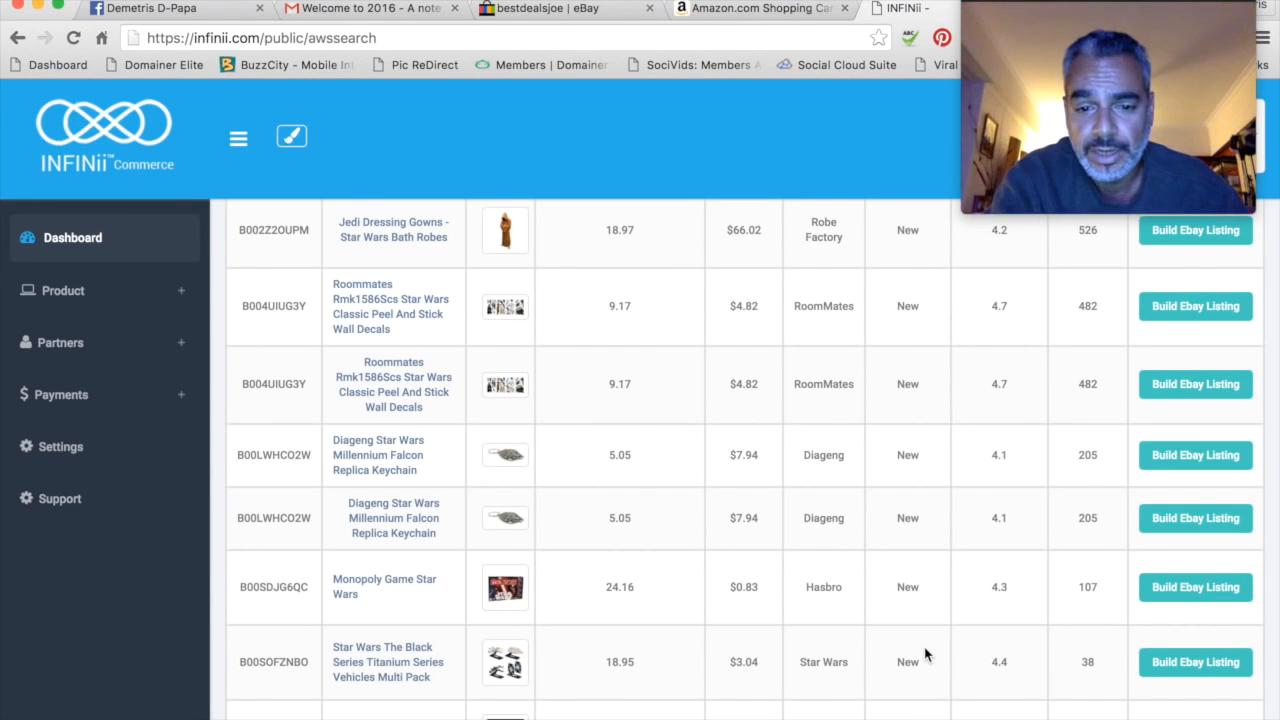
{"action": "scroll", "scroll_direction": "up", "scroll_amount": 3}
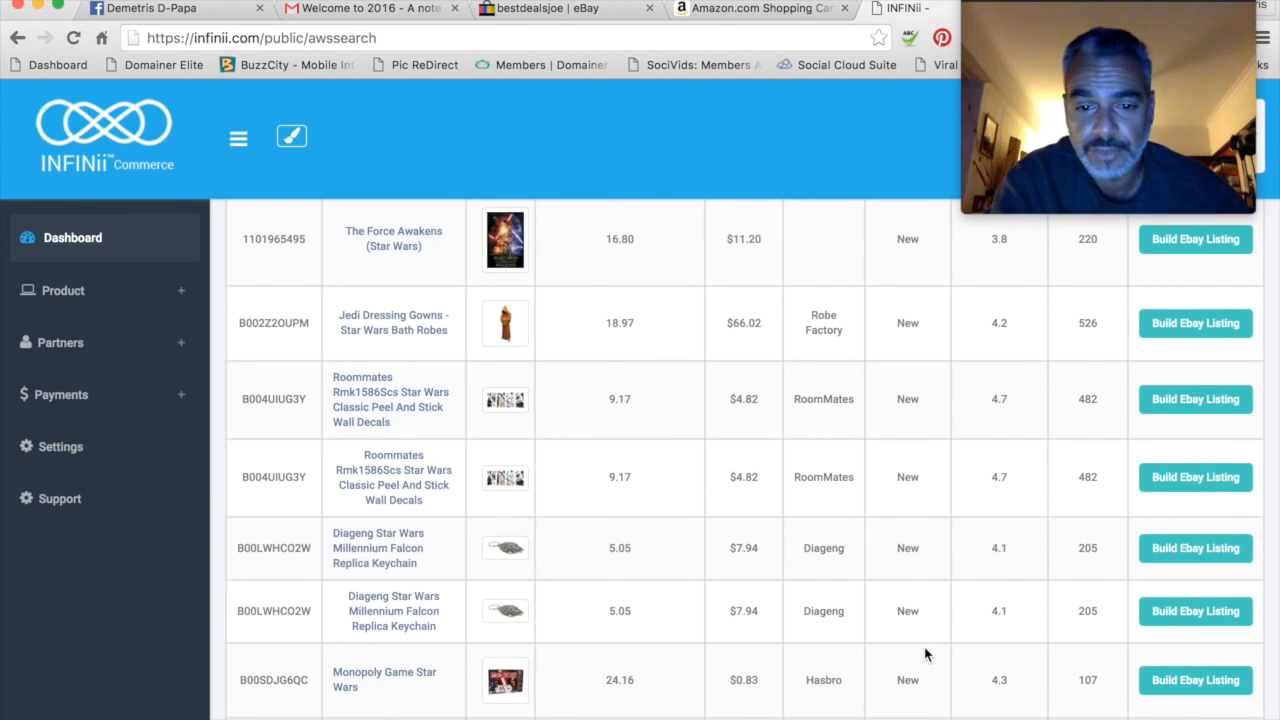
{"action": "scroll", "scroll_direction": "down", "scroll_amount": 3}
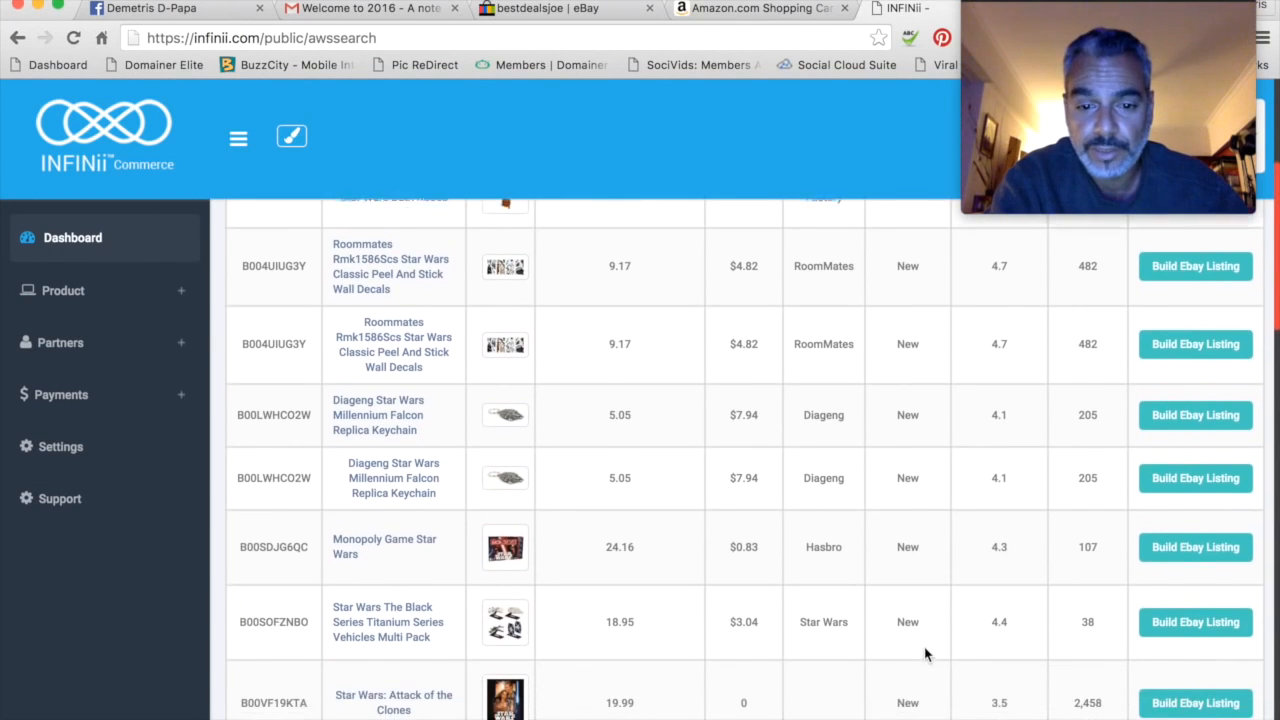
{"action": "scroll", "scroll_direction": "up", "scroll_amount": 3}
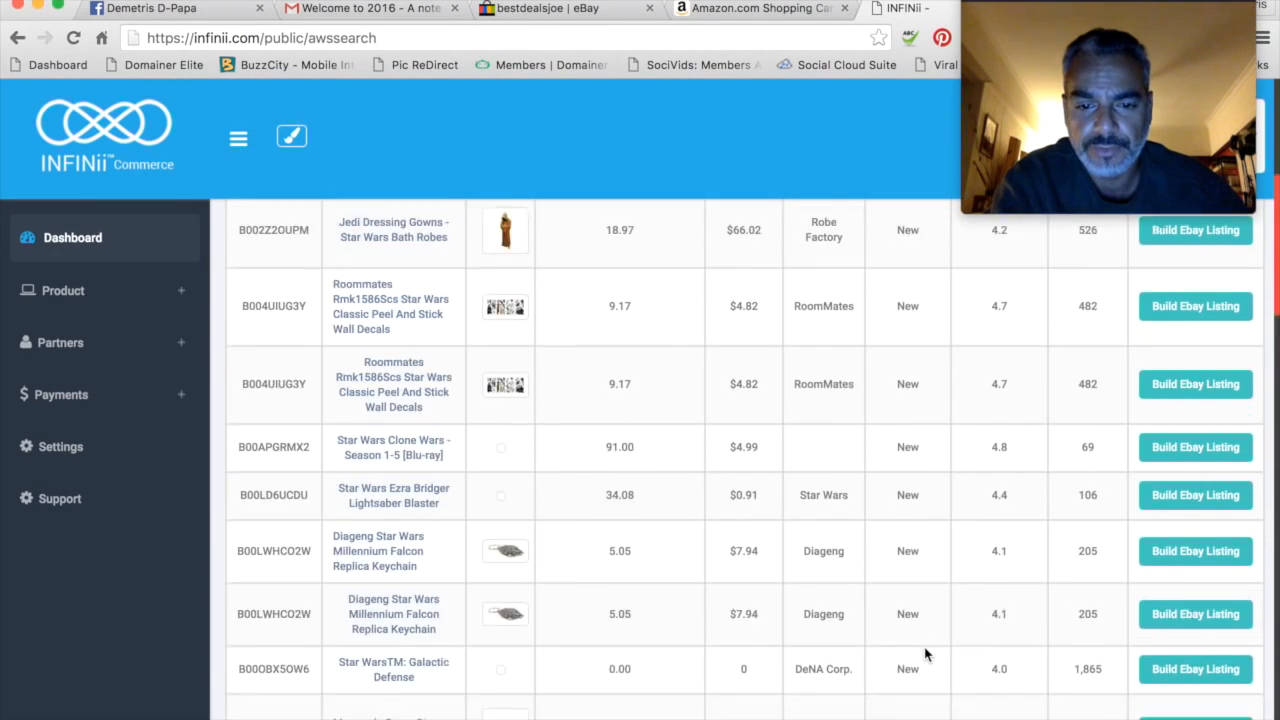
{"action": "scroll", "scroll_direction": "up", "scroll_amount": 3}
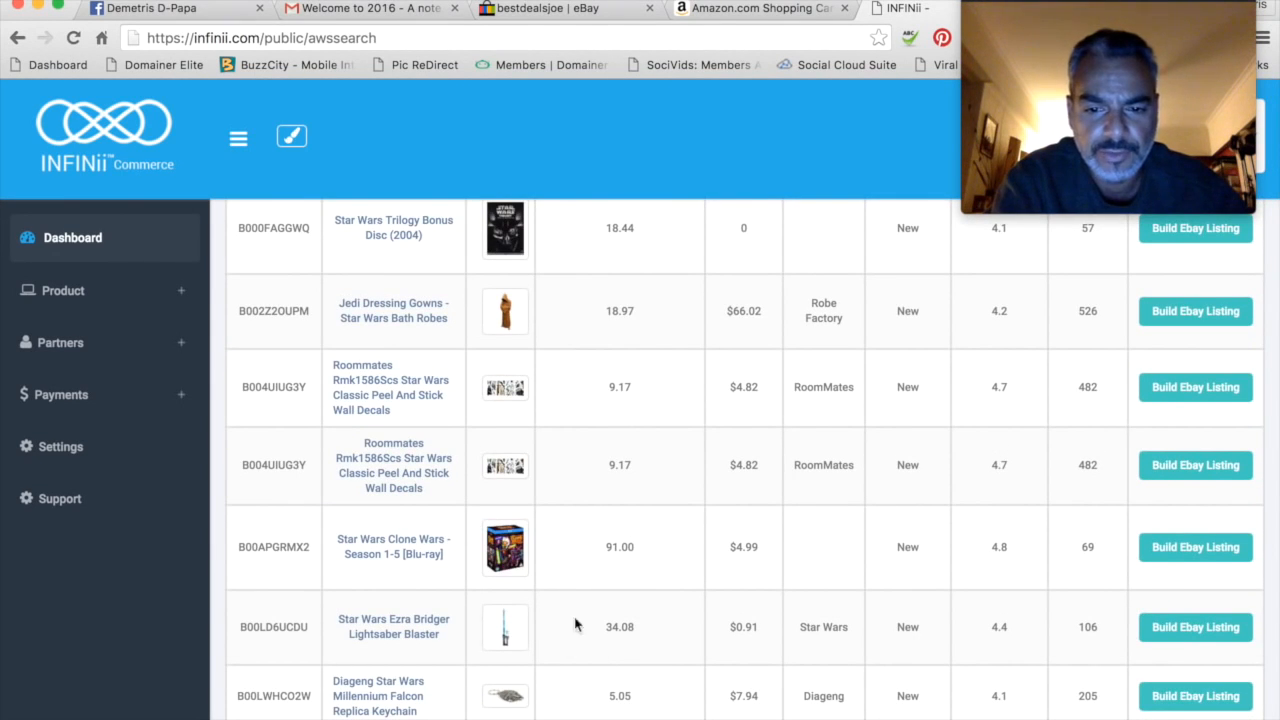
{"action": "mouse_move", "coordinate": [1243, 591]}
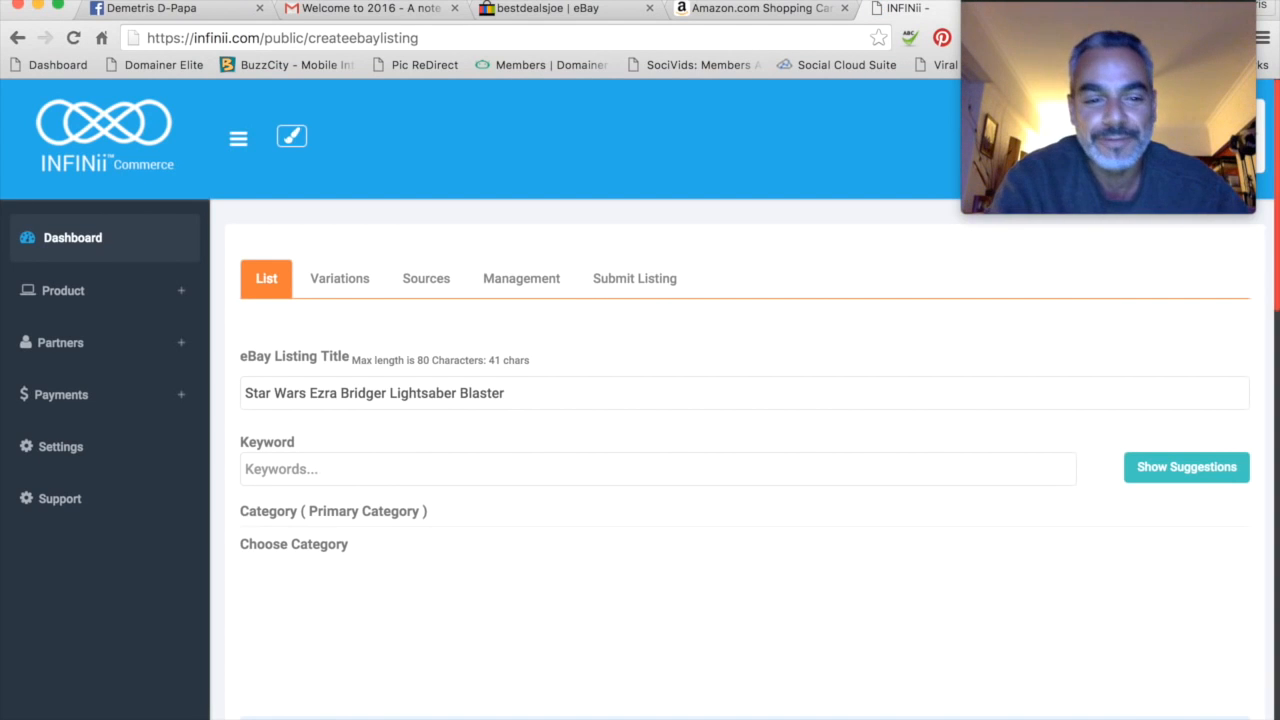
- Scroll the Ezra Bridger listing draft to review the 36.53 USD form and images
{"action": "scroll", "scroll_direction": "down", "scroll_amount": 3}
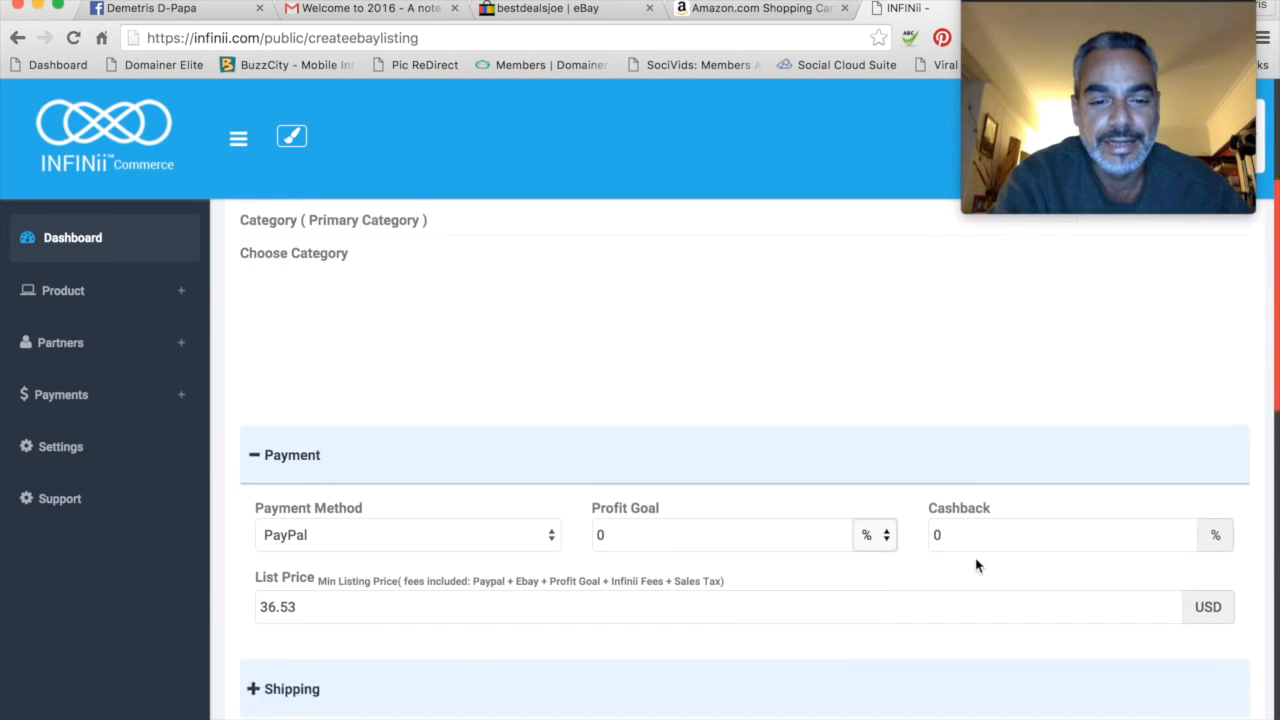
{"action": "scroll", "scroll_direction": "up", "scroll_amount": 3}
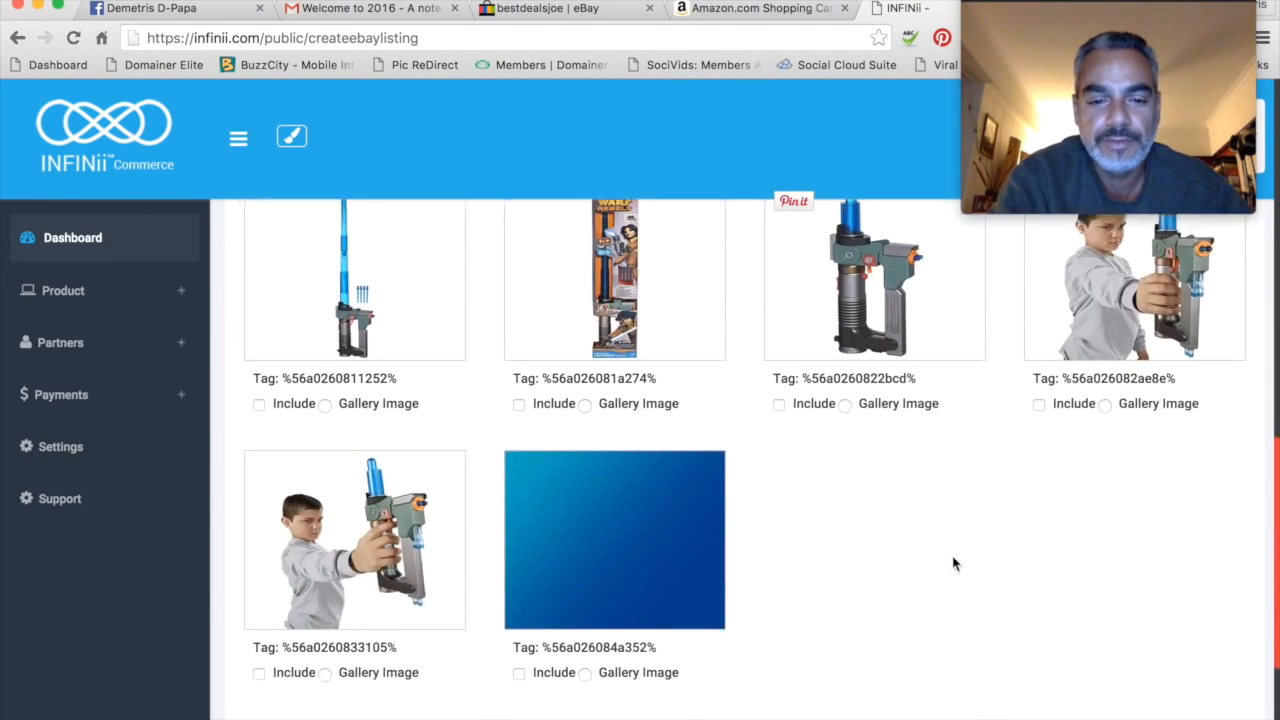
- Mark the first blaster photos, including the boxed shot, for inclusion in the listing
{"action": "left_click", "coordinate": [259, 394]}
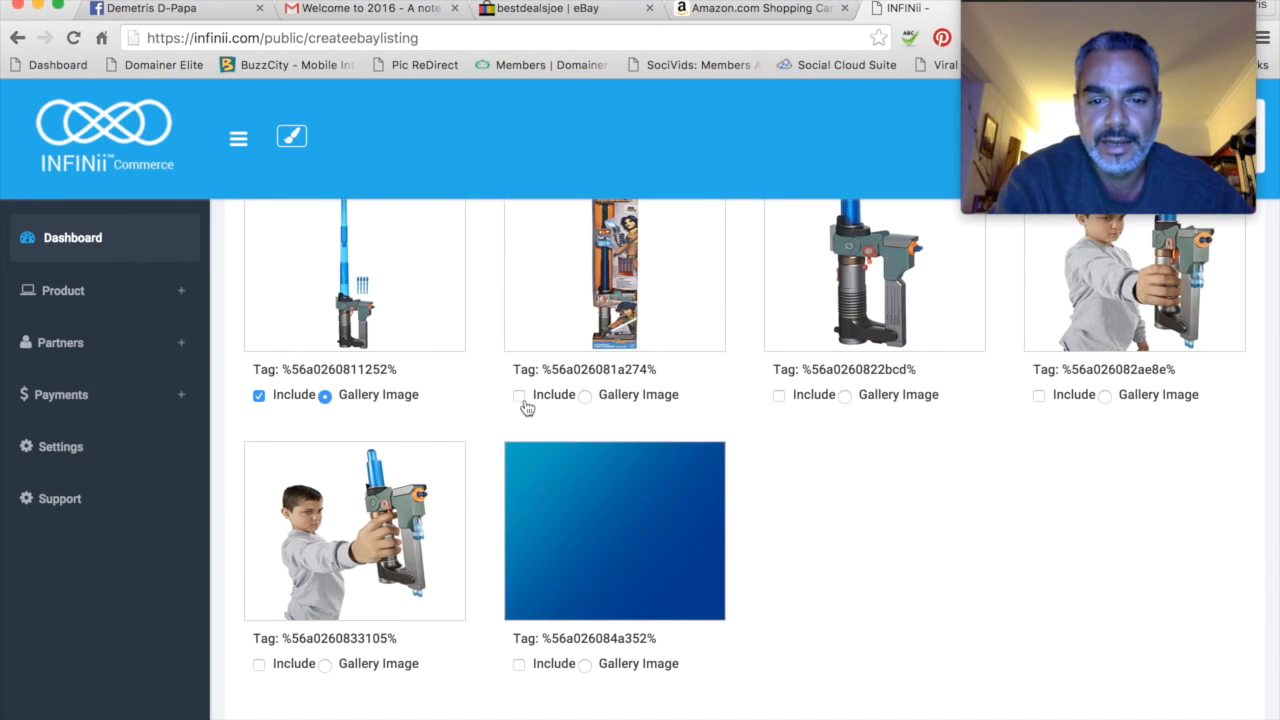
{"action": "left_click", "coordinate": [518, 394]}
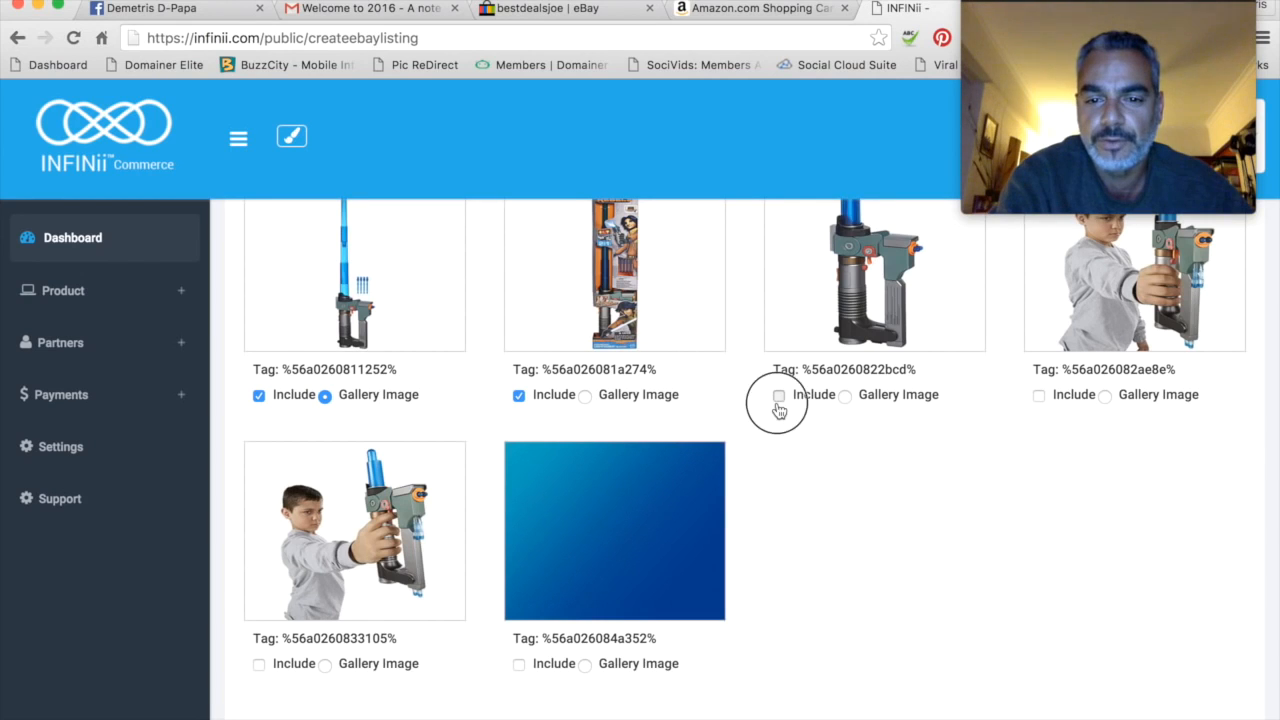
{"action": "left_click", "coordinate": [778, 394]}
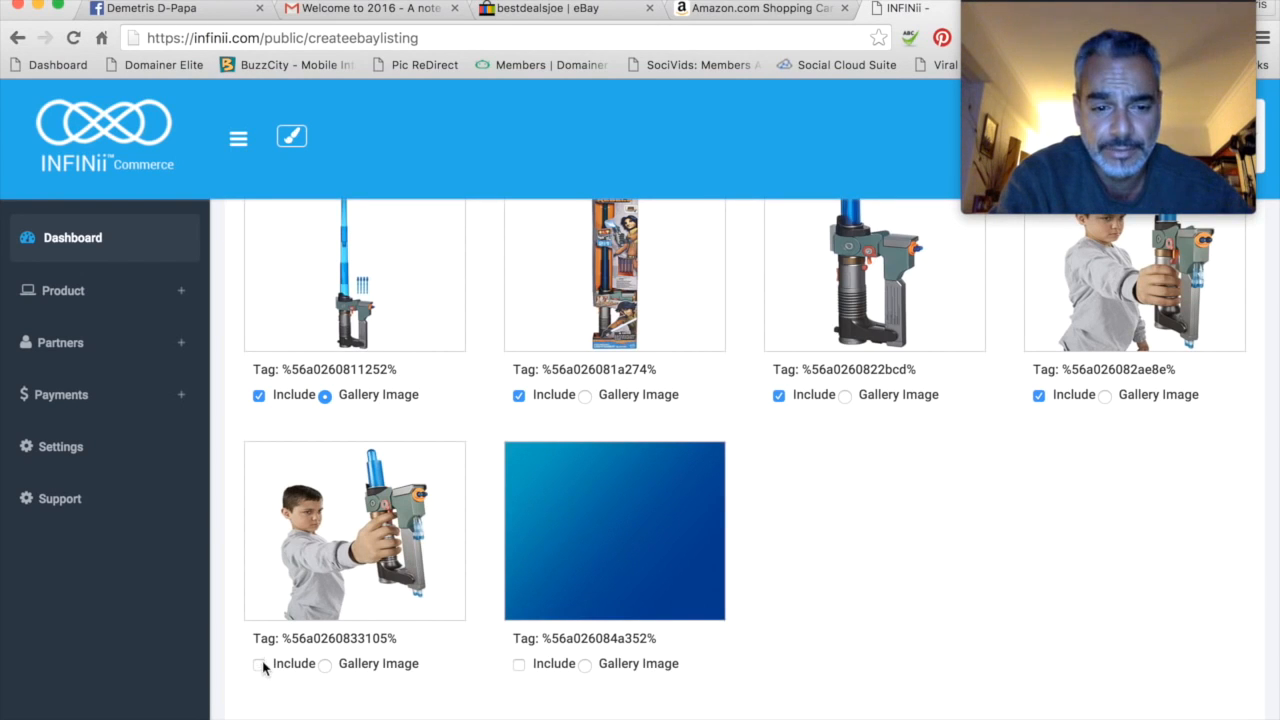
{"action": "scroll", "scroll_direction": "up", "scroll_amount": 3}
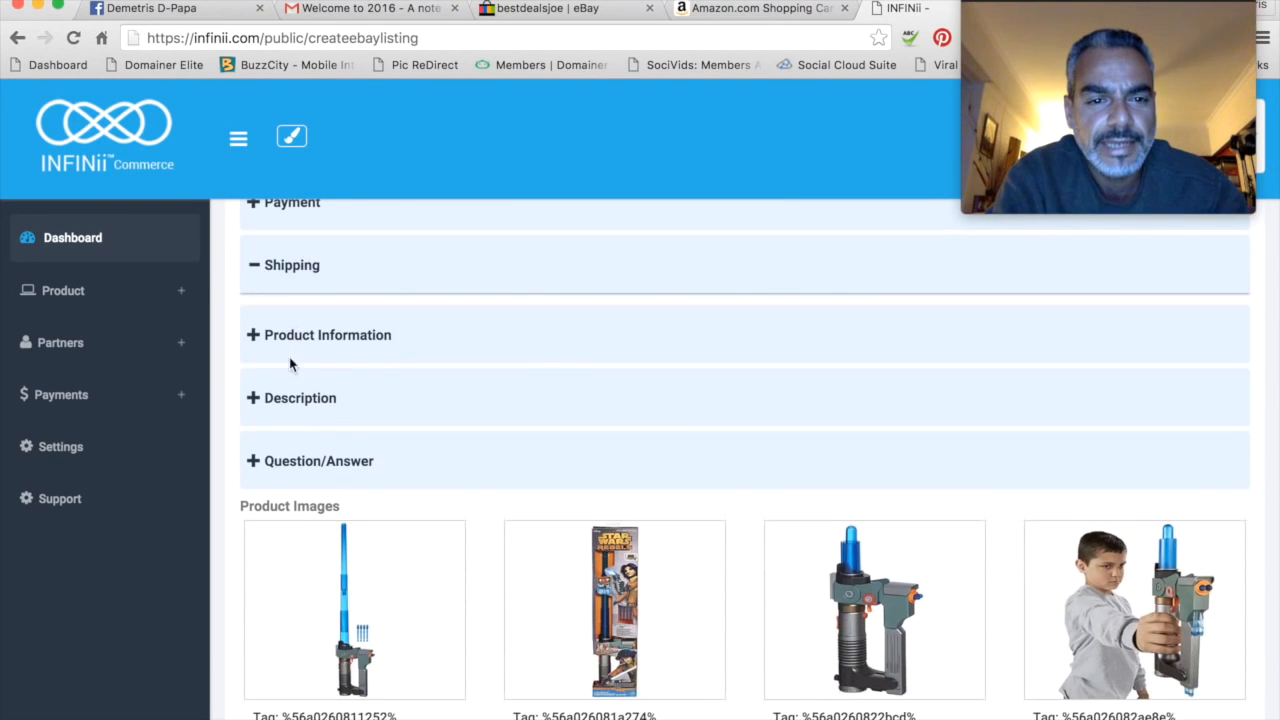
- Expand Payment and enter a profit goal of 11
{"action": "left_click", "coordinate": [292, 202]}
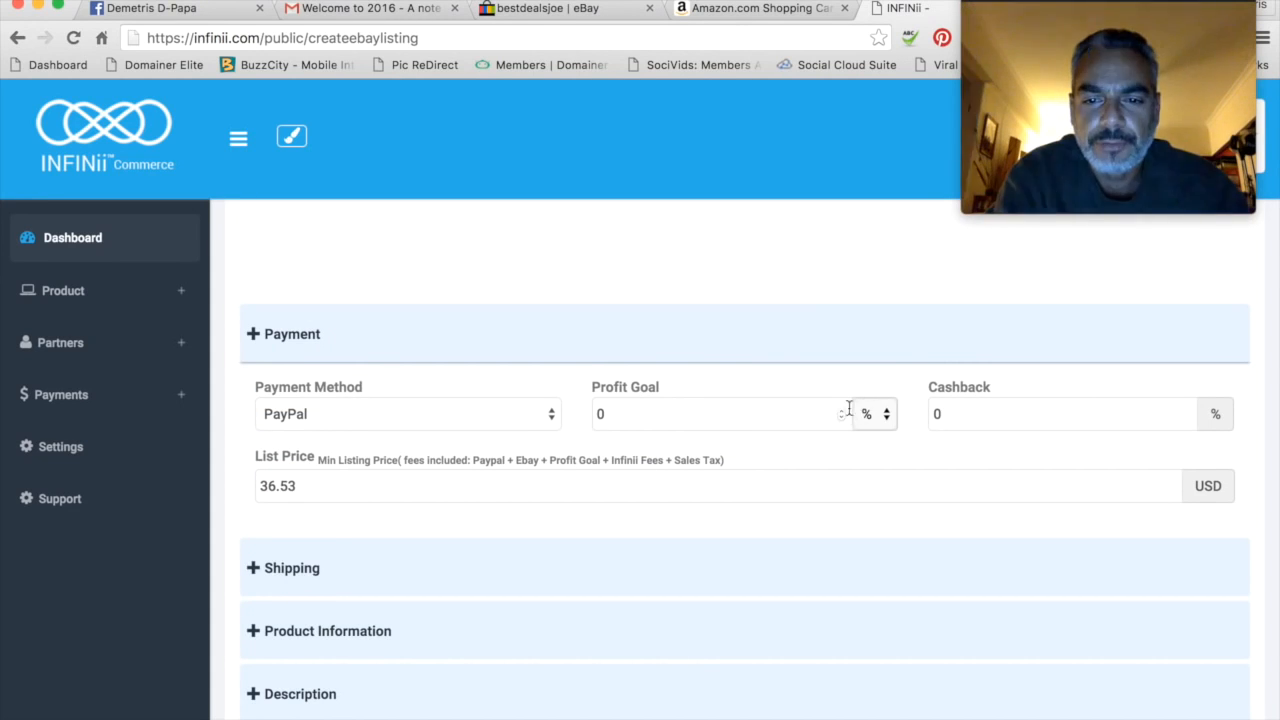
{"action": "left_click", "coordinate": [720, 413]}
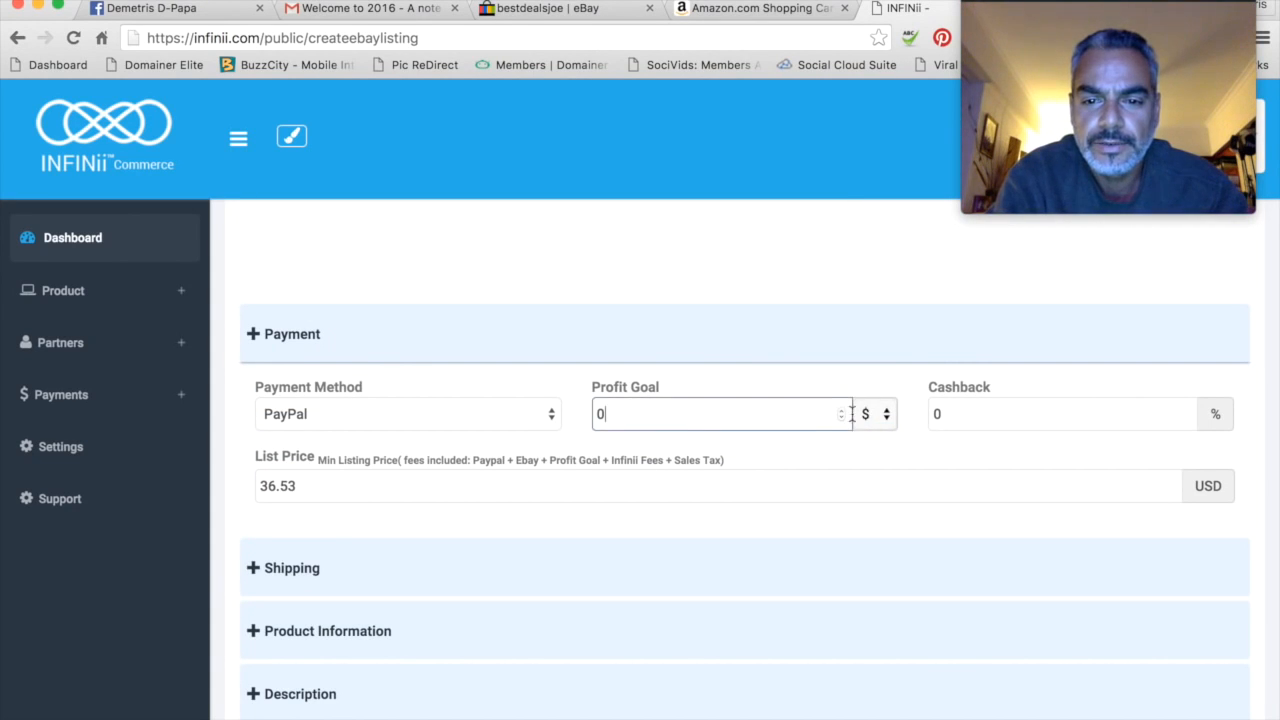
{"action": "type", "text": "11"}
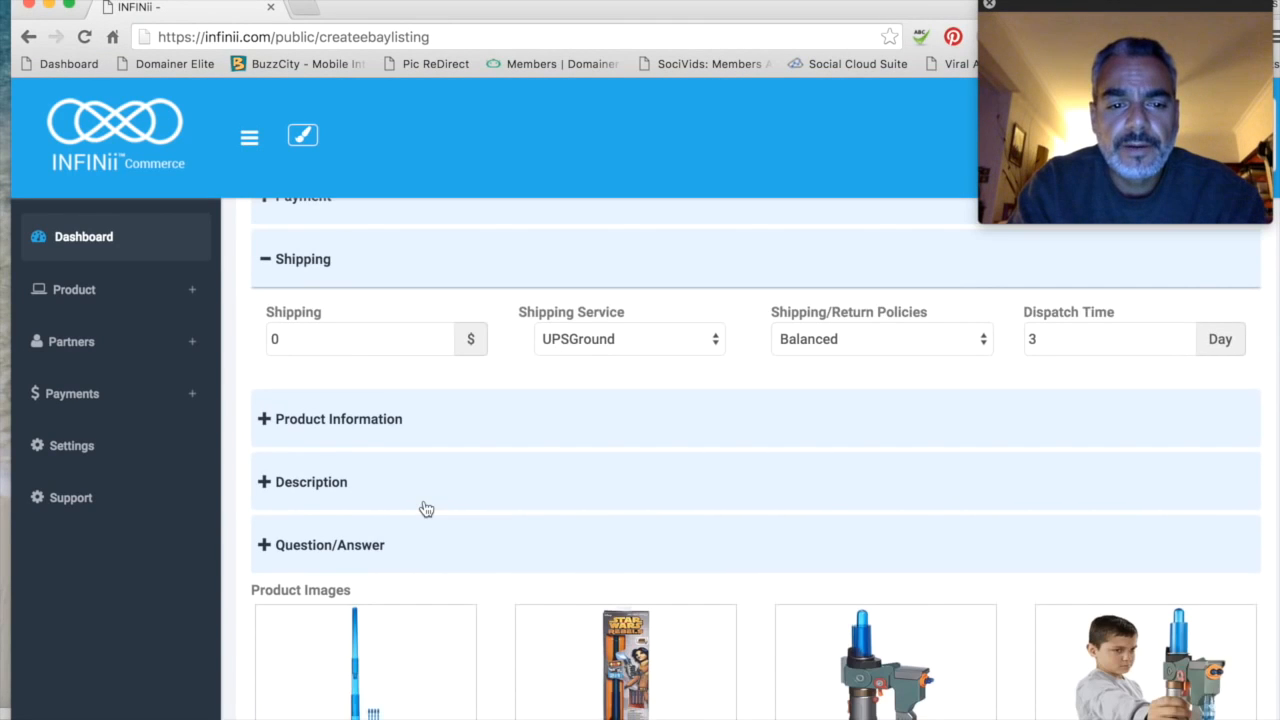
{"action": "left_click", "coordinate": [311, 481]}
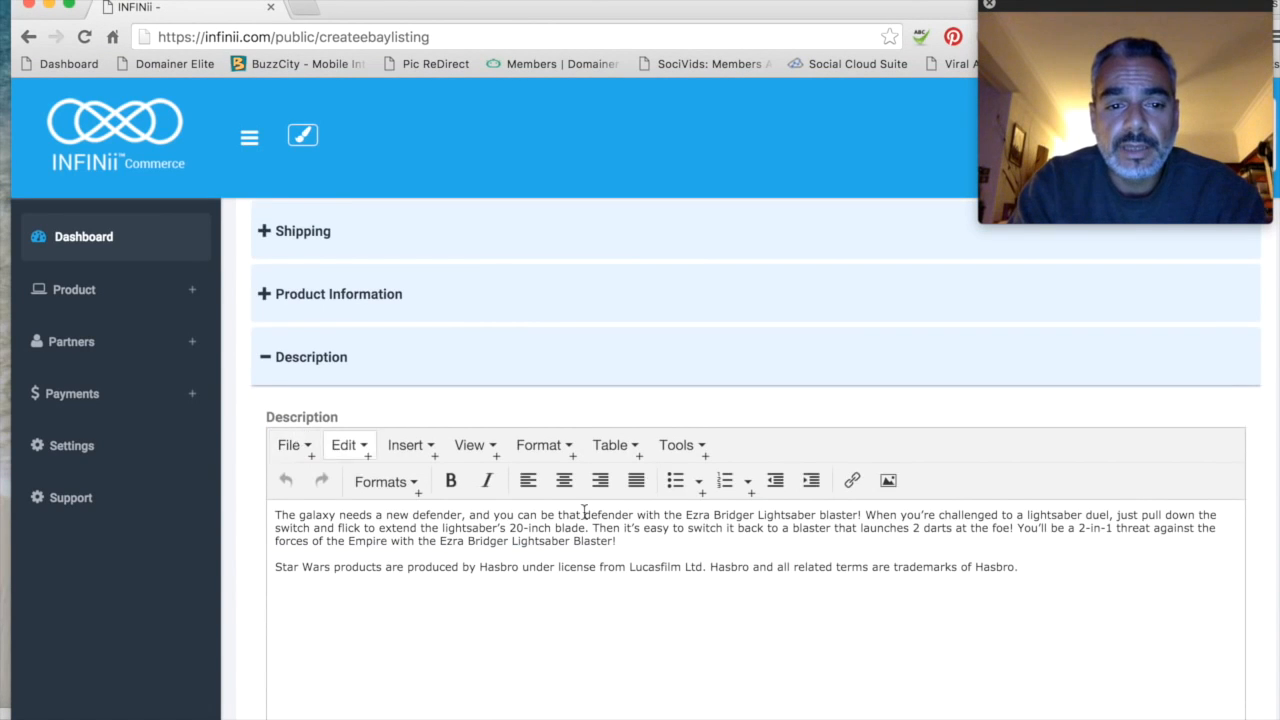
{"action": "scroll", "scroll_direction": "down", "scroll_amount": 3}
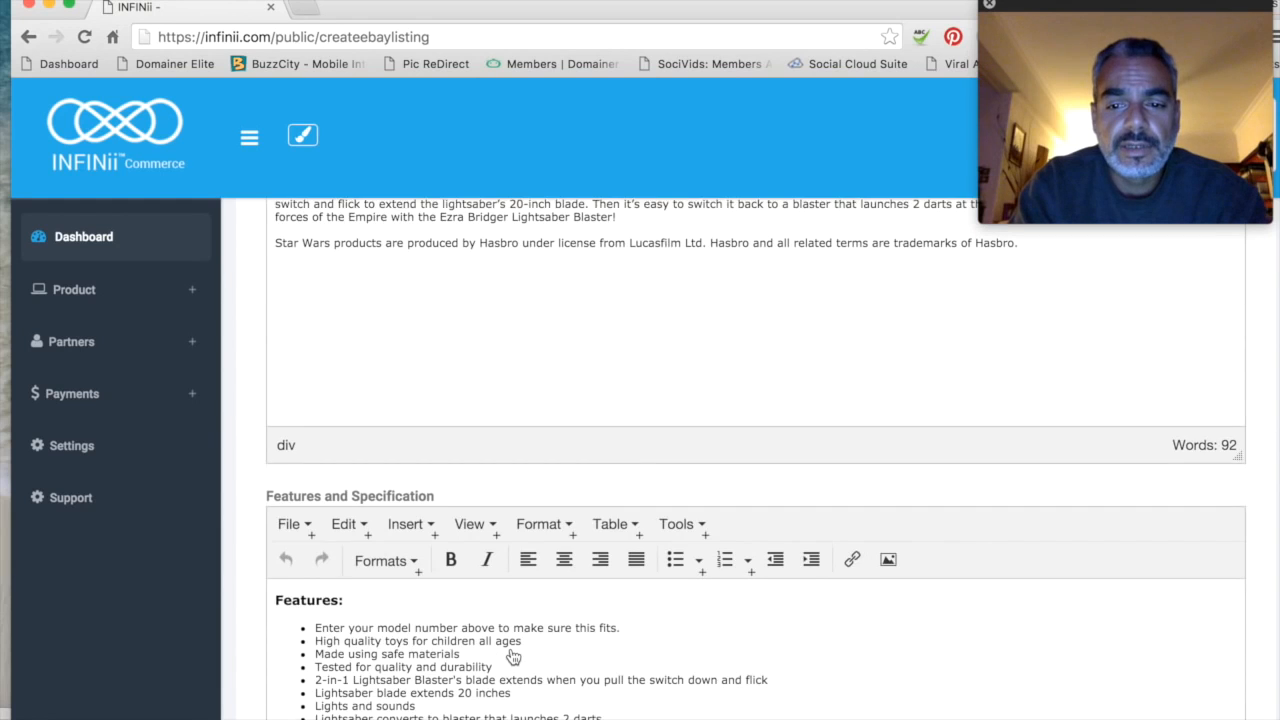
{"action": "scroll", "scroll_direction": "down", "scroll_amount": 3}
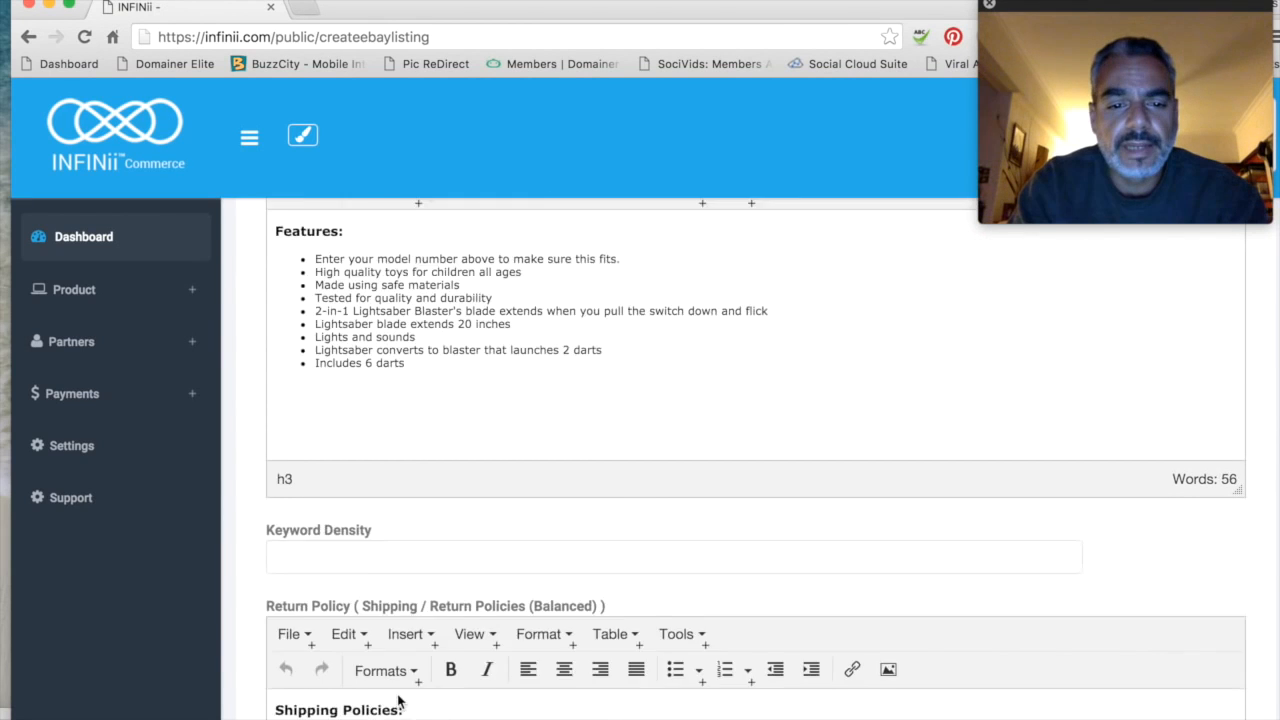
{"action": "scroll", "scroll_direction": "down", "scroll_amount": 3}
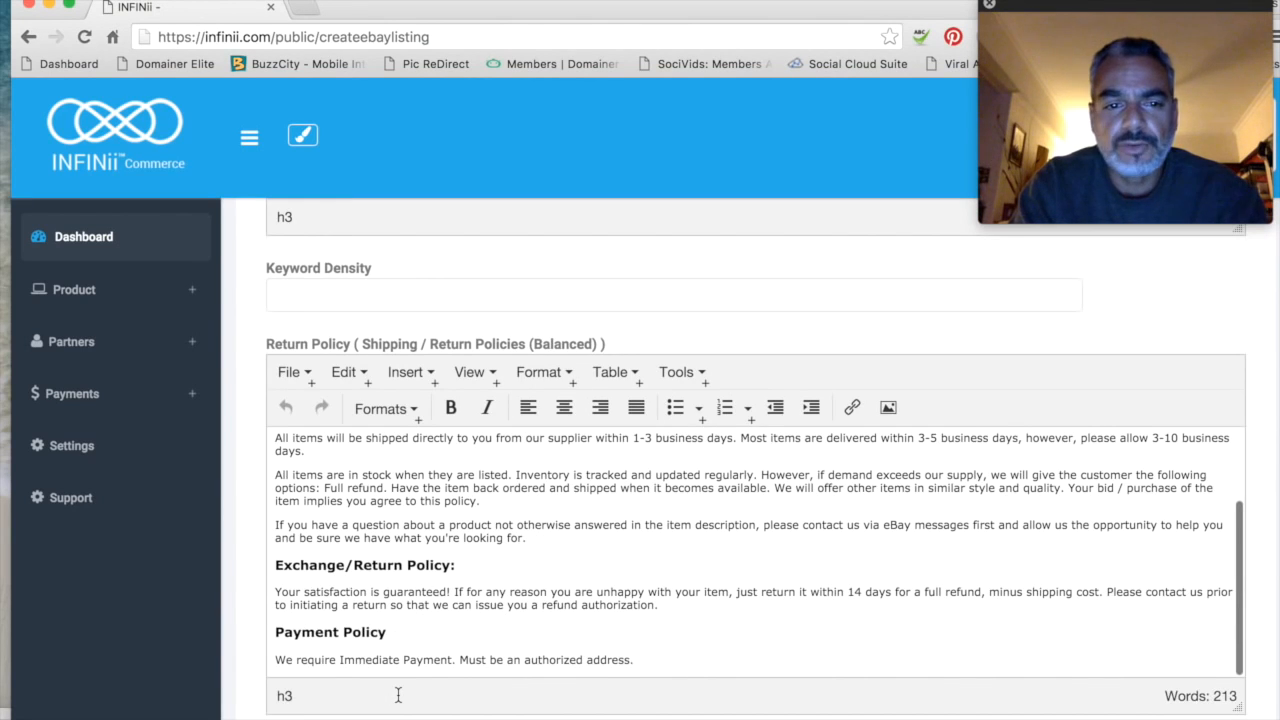
{"action": "scroll", "scroll_direction": "up", "scroll_amount": 3}
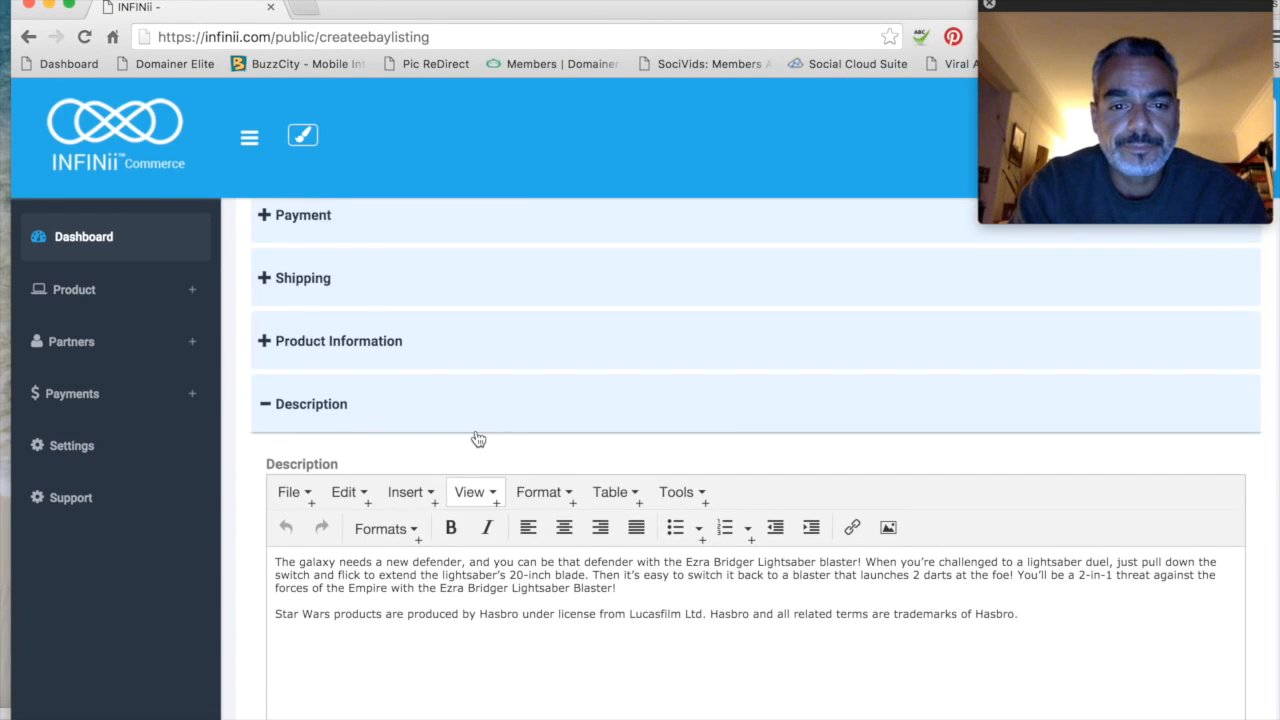
{"action": "scroll", "scroll_direction": "up", "scroll_amount": 3}
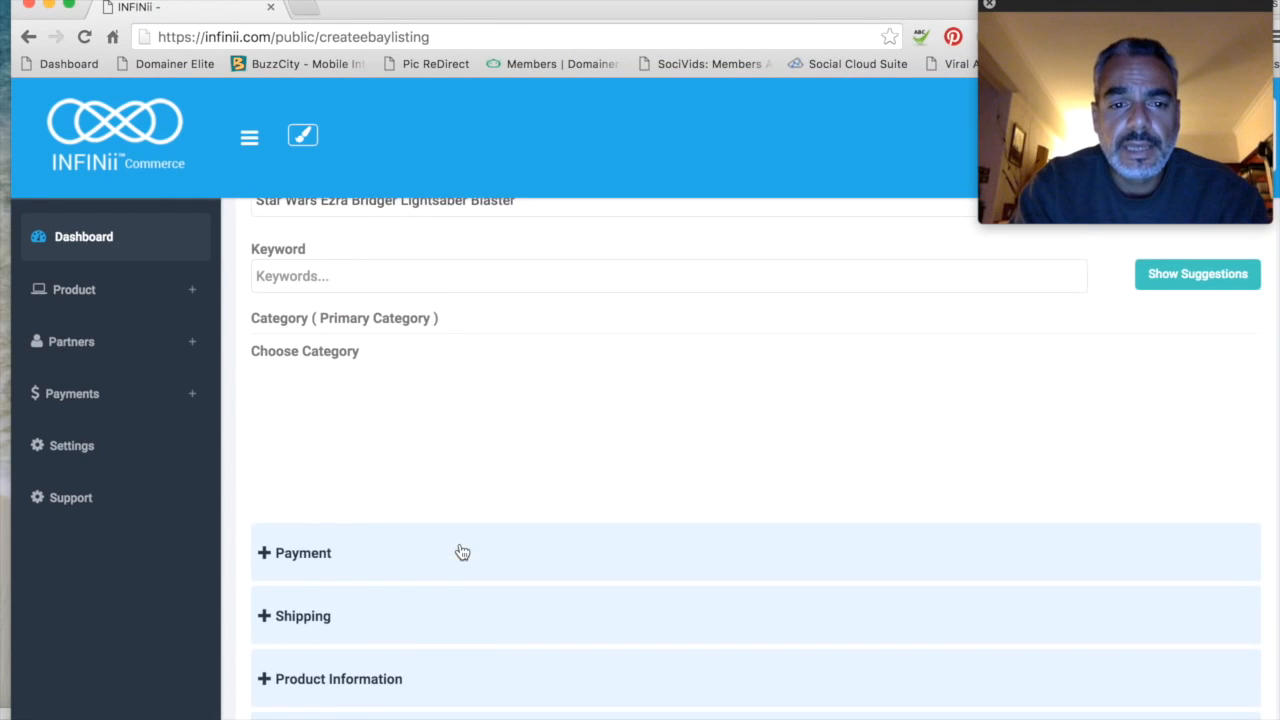
{"action": "scroll", "scroll_direction": "up", "scroll_amount": 3}
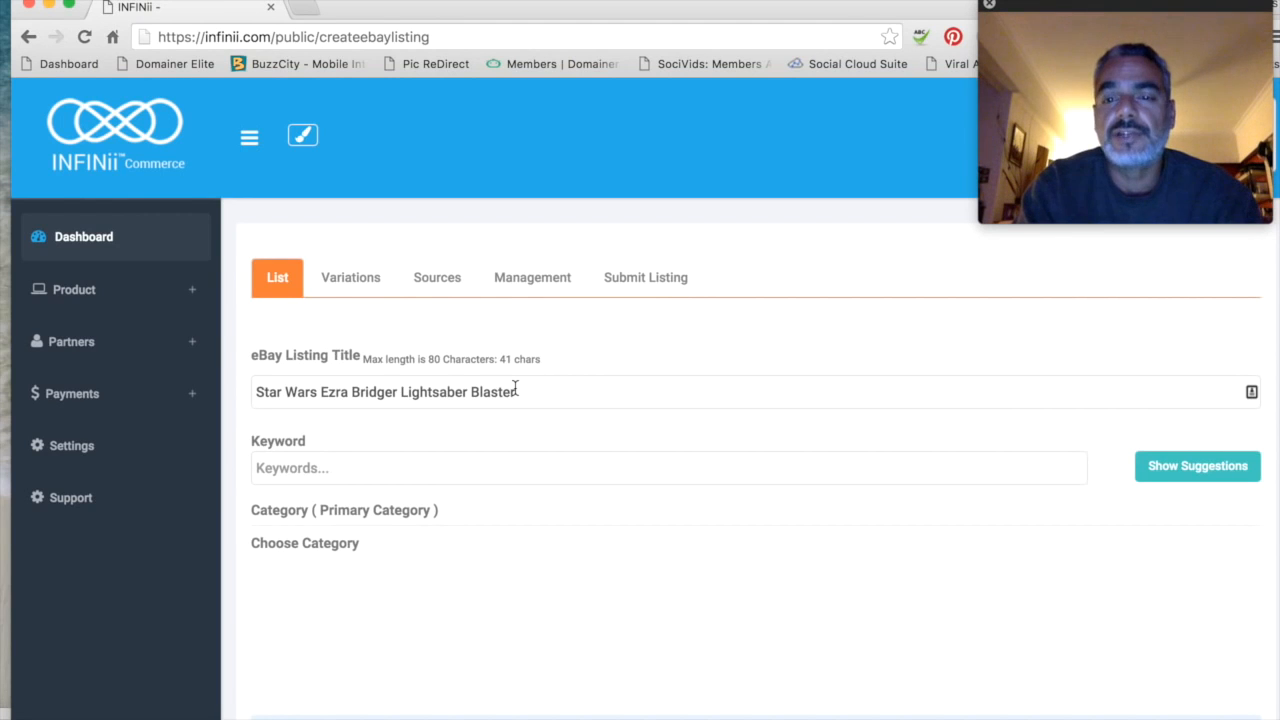
{"action": "mouse_move", "coordinate": [143, 290]}
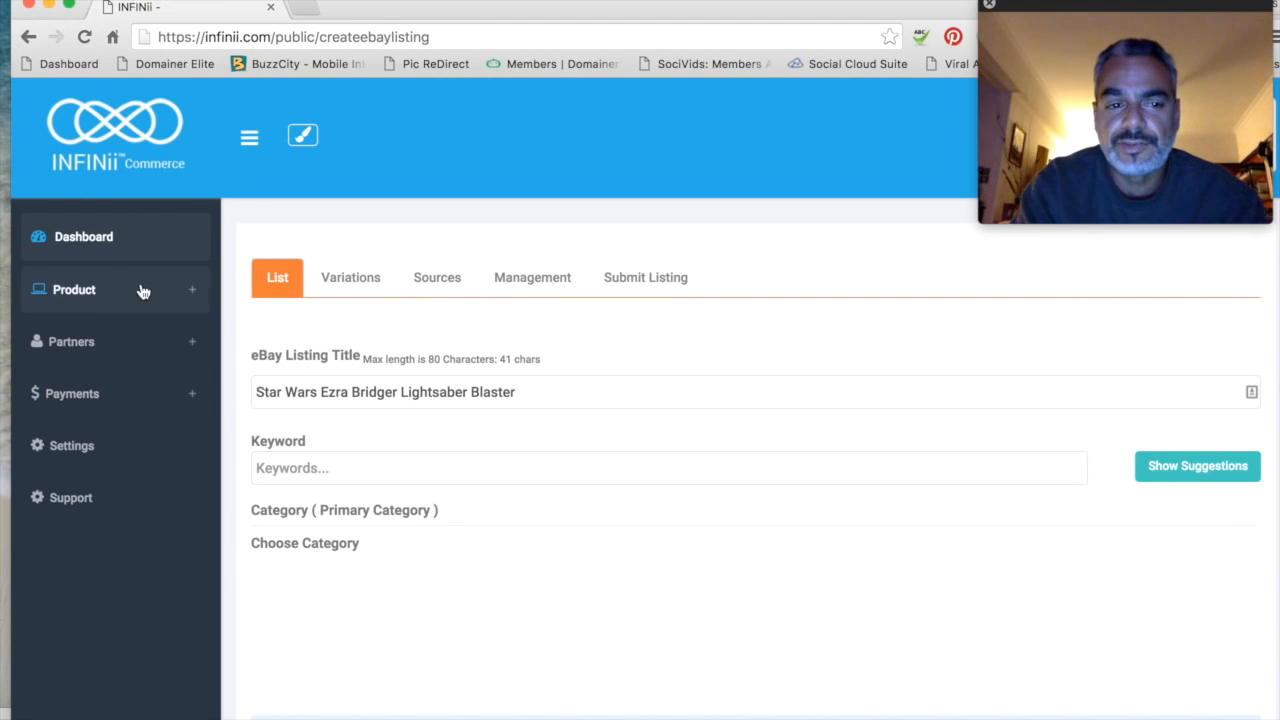
- Go through Product > Prime > Tools in the sidebar to Product Research
{"action": "left_click", "coordinate": [143, 290]}
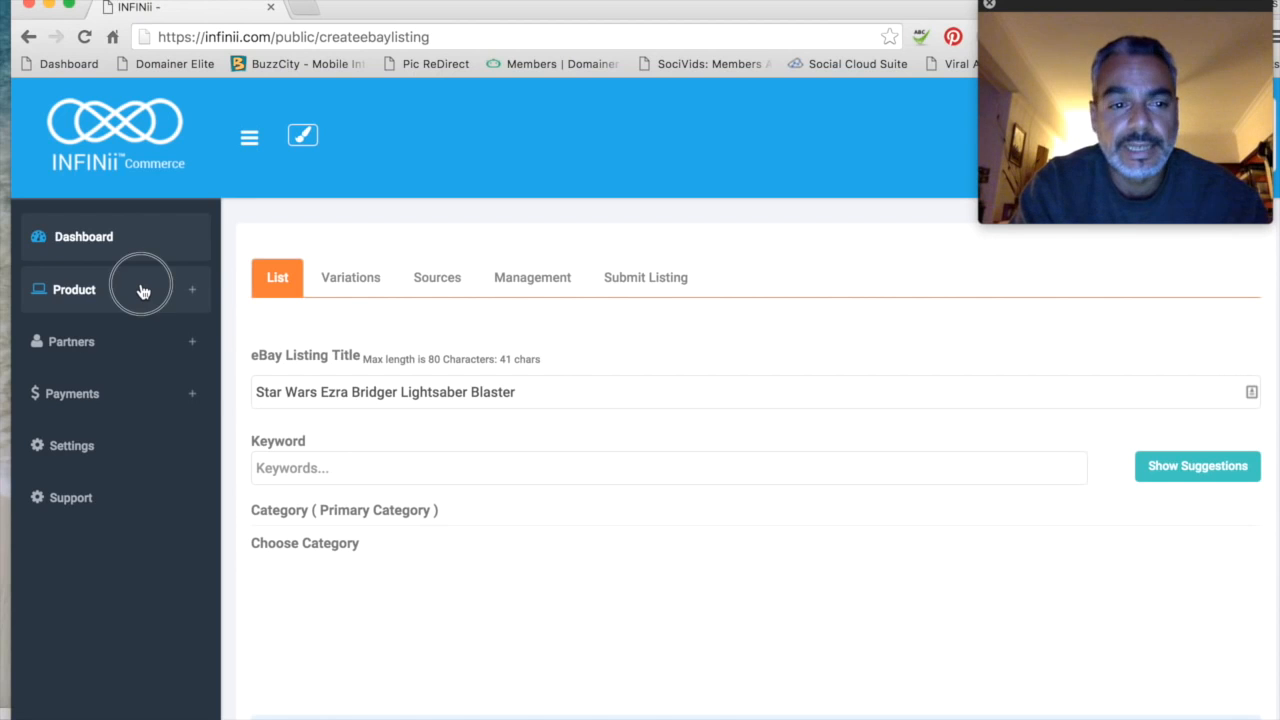
{"action": "left_click", "coordinate": [74, 289]}
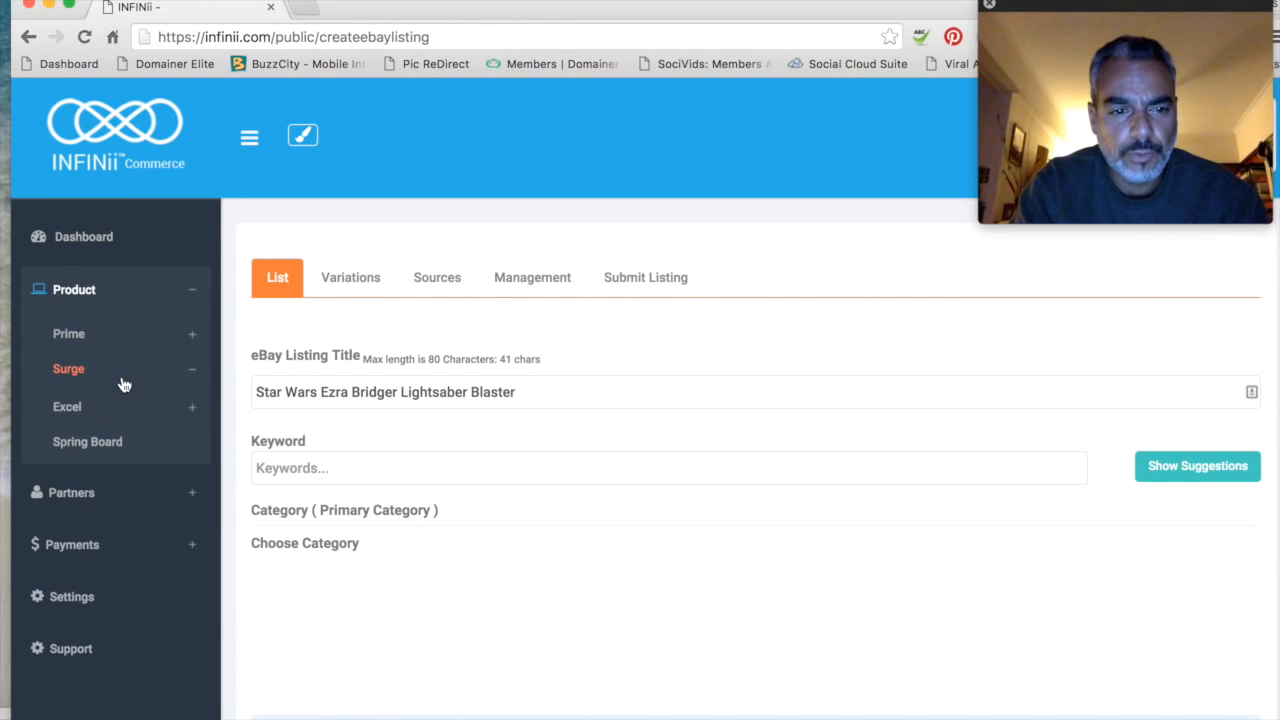
{"action": "left_click", "coordinate": [68, 333]}
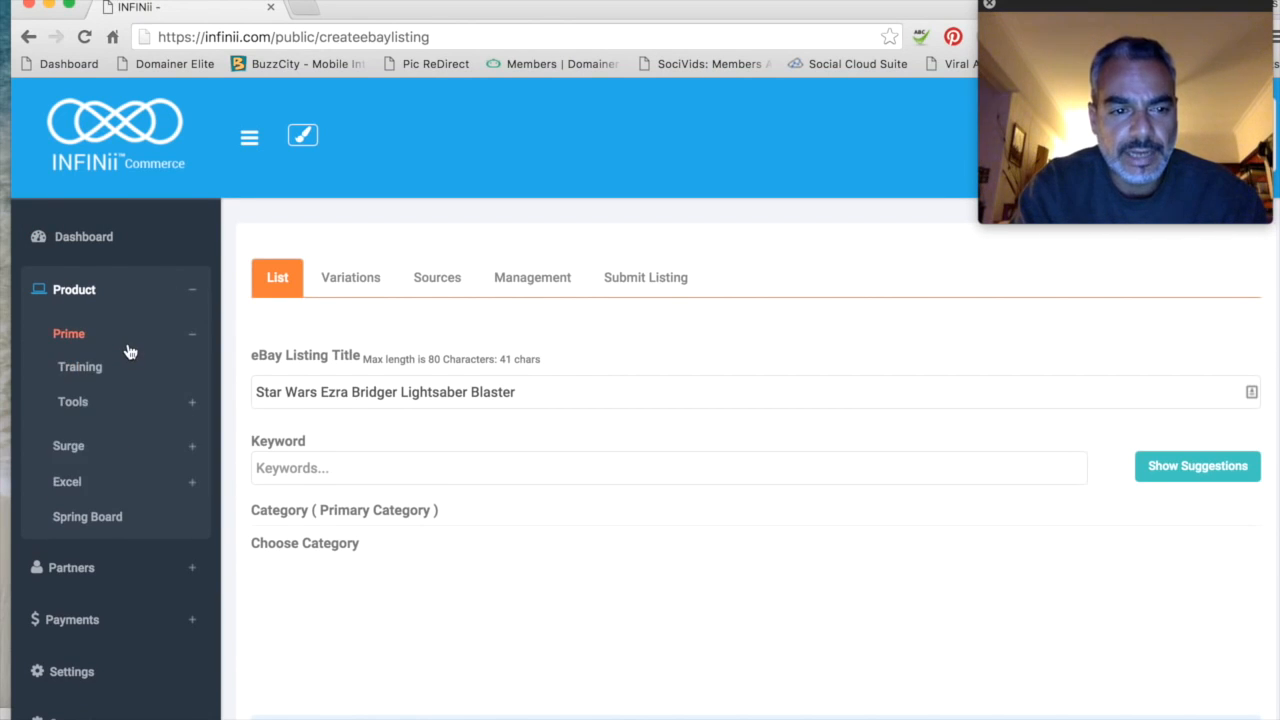
{"action": "left_click", "coordinate": [73, 401]}
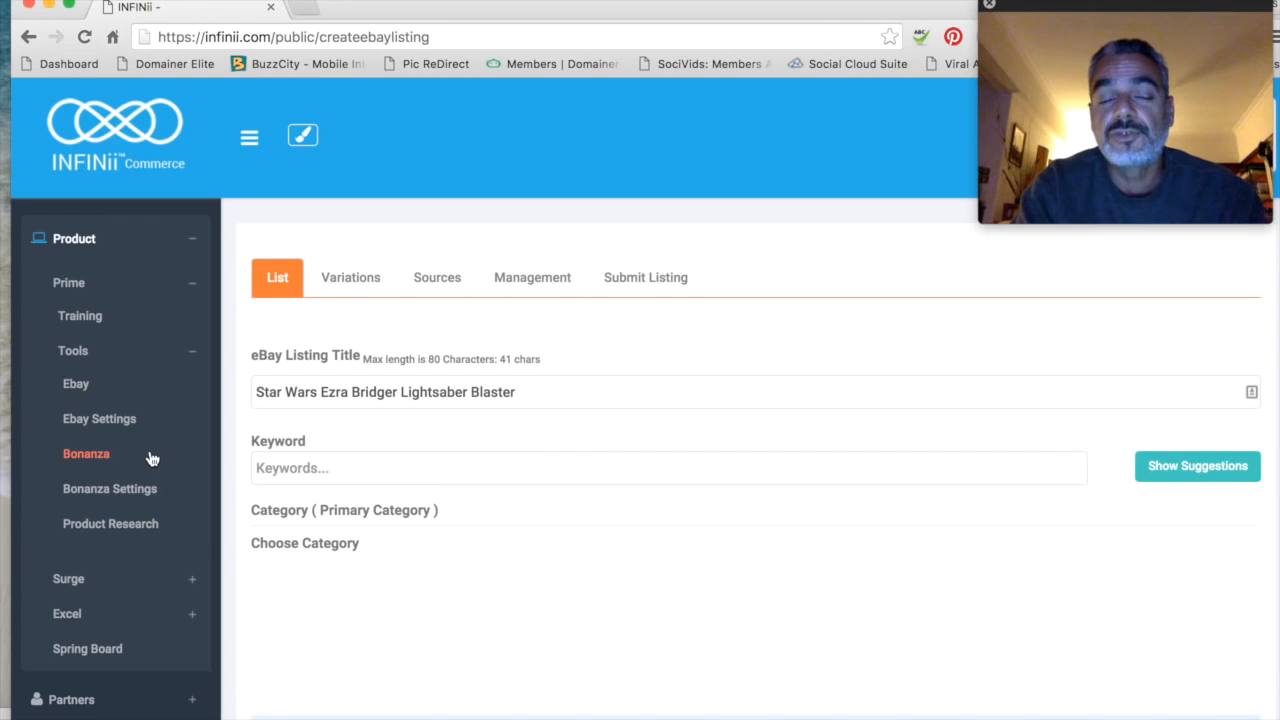
{"action": "left_click", "coordinate": [110, 523]}
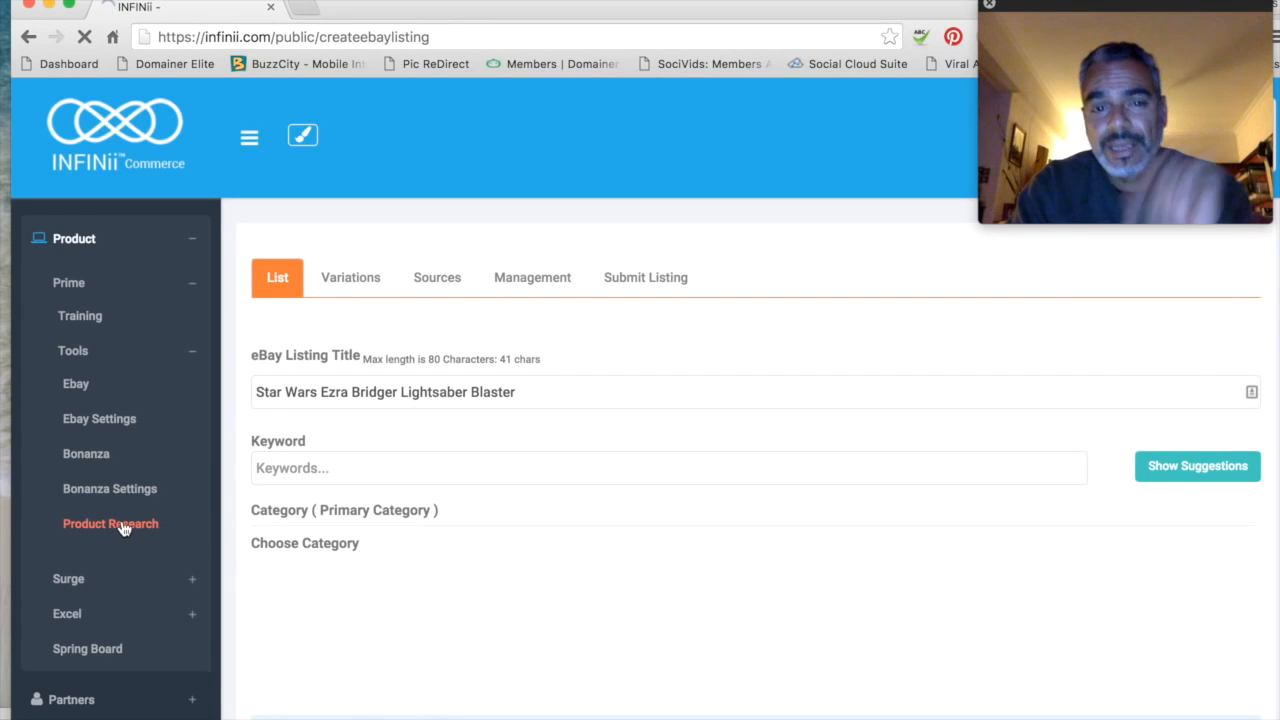
{"action": "left_click", "coordinate": [110, 523]}
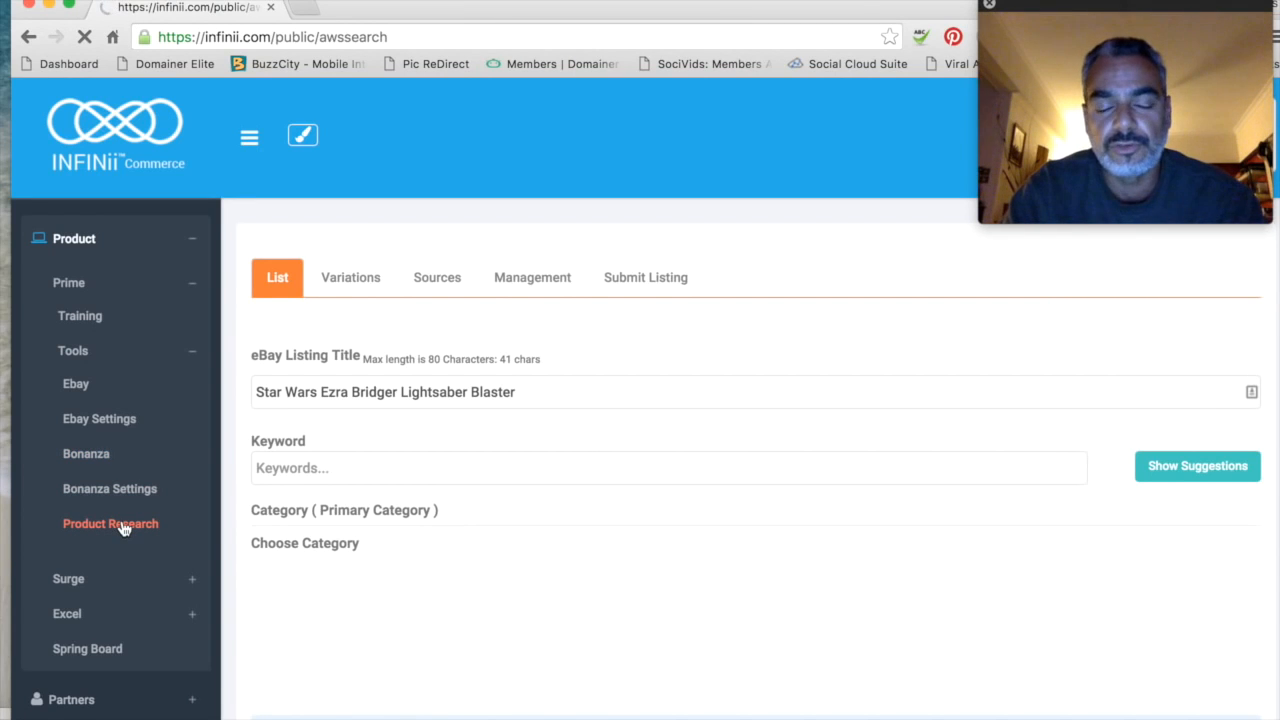
{"action": "left_click", "coordinate": [110, 523]}
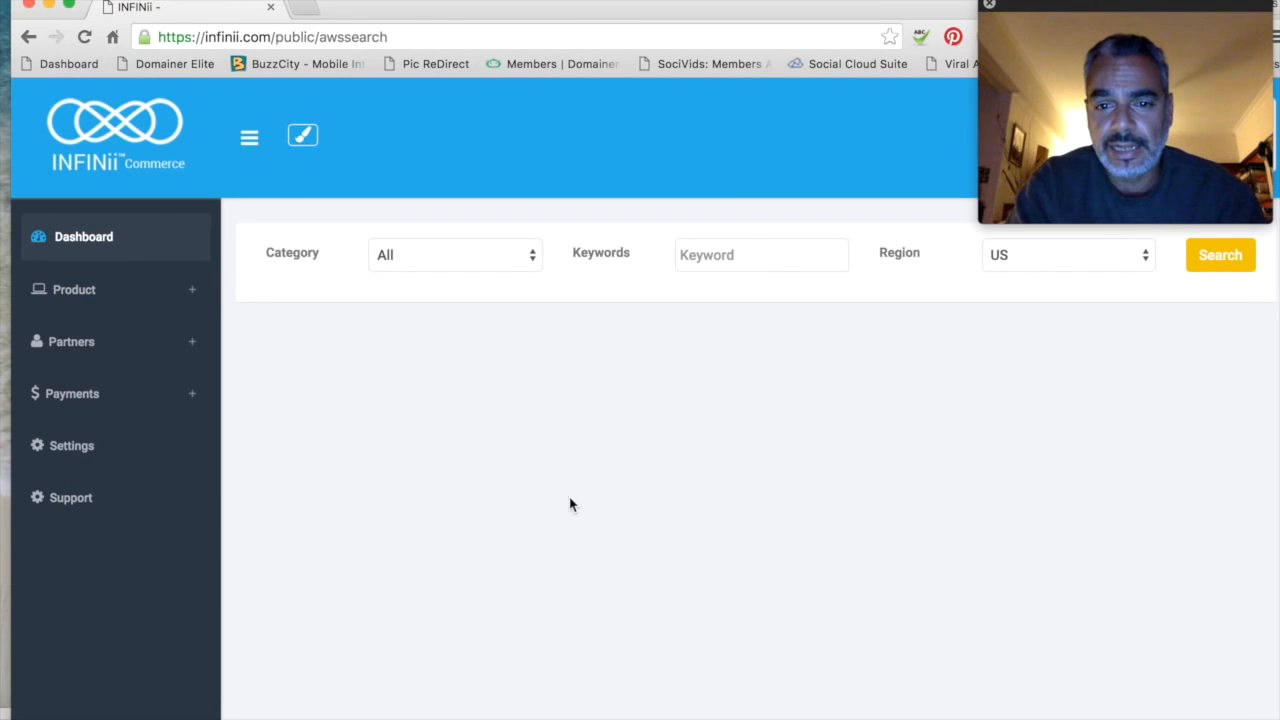
{"action": "mouse_move", "coordinate": [628, 456]}
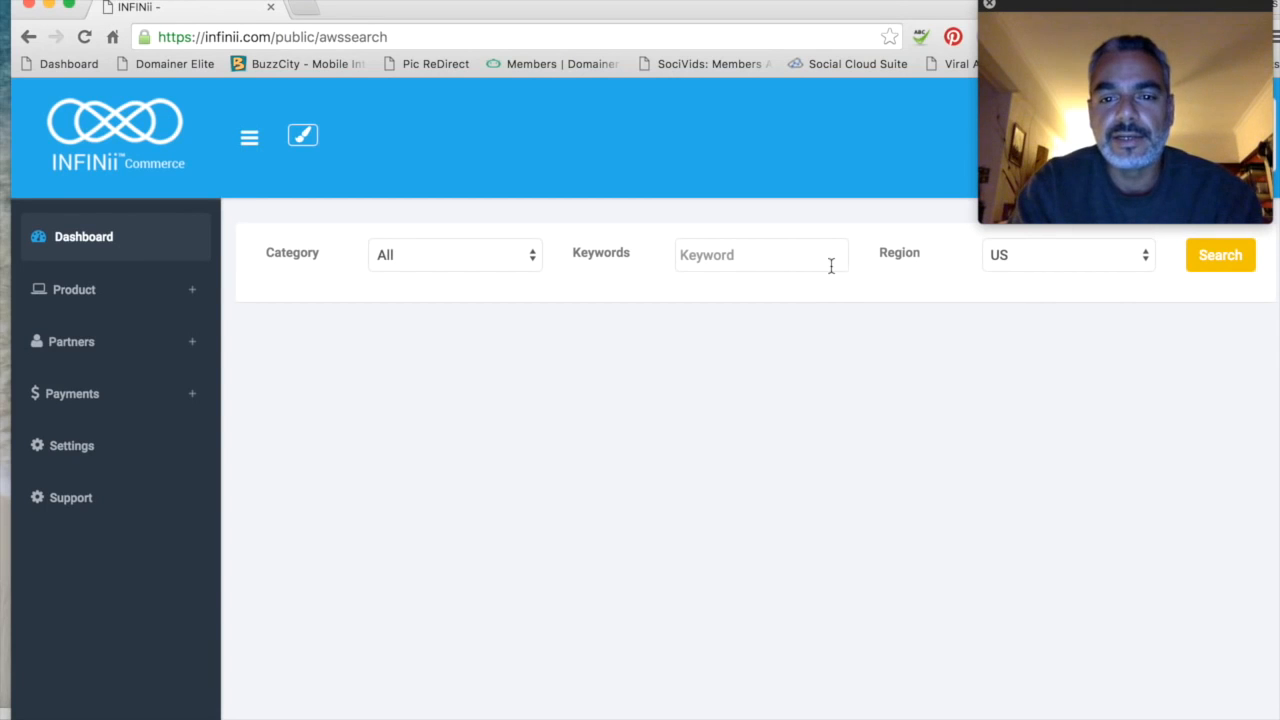
- Enter 'Star Wars' as the product research keyword
{"action": "type", "text": "Star Wars"}
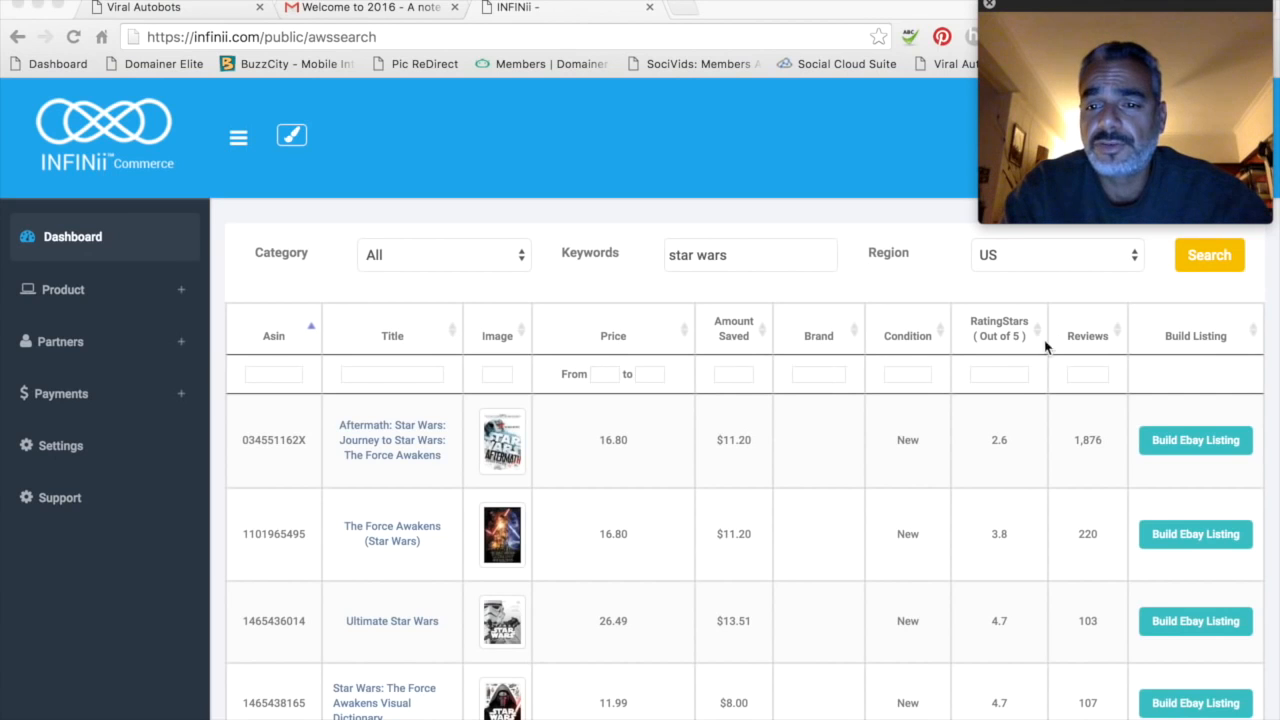
{"action": "mouse_move", "coordinate": [1018, 382]}
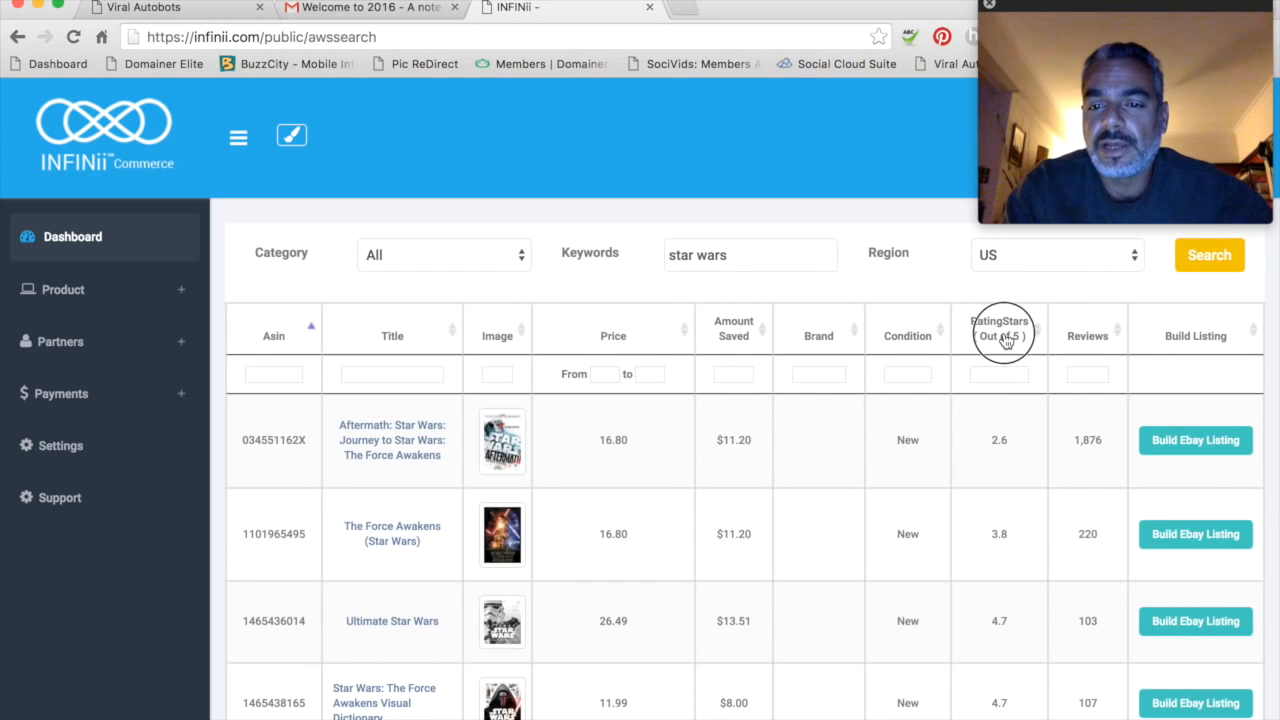
- Sort by RatingStars, then by Reviews descending, most-reviewed first
{"action": "left_click", "coordinate": [999, 328]}
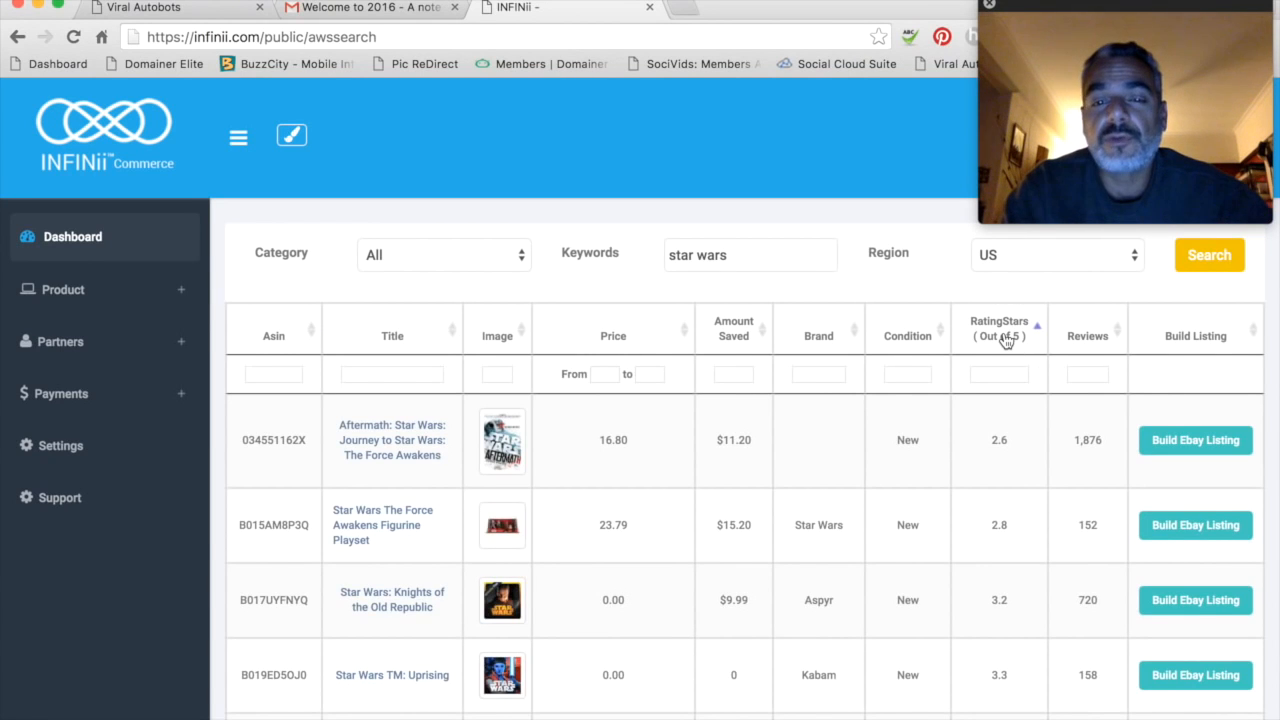
{"action": "left_click", "coordinate": [1087, 335]}
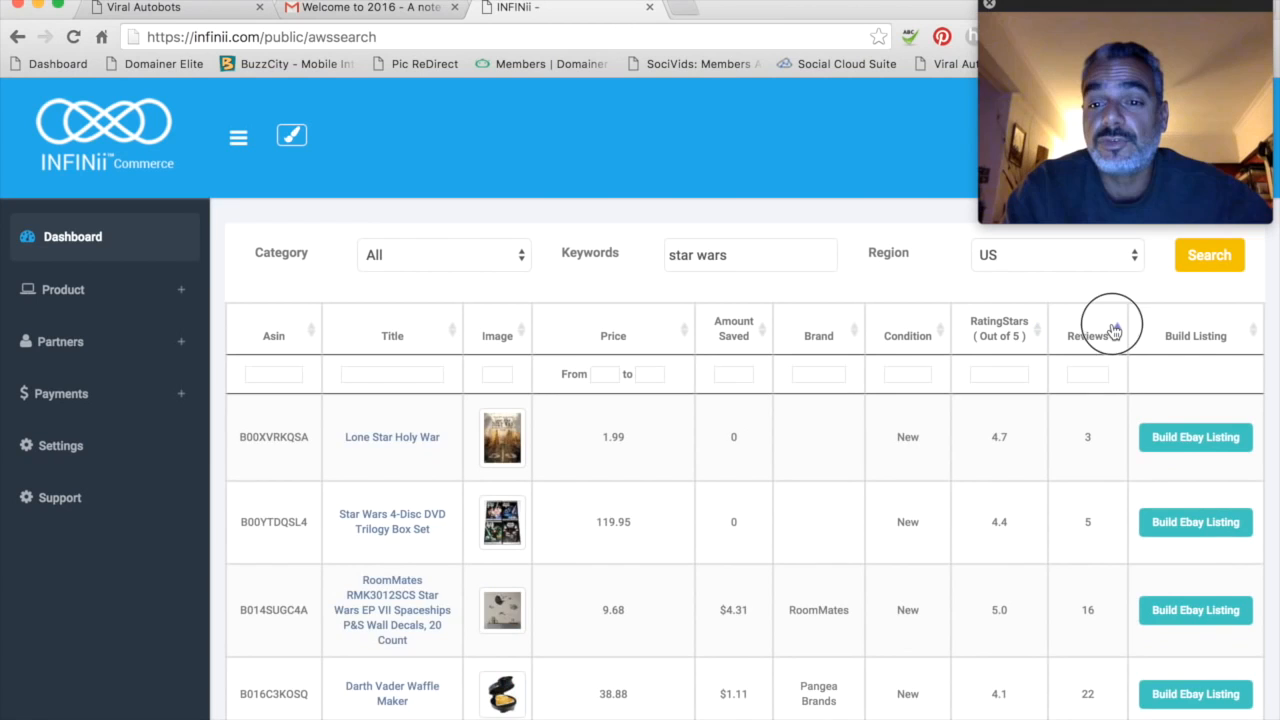
{"action": "left_click", "coordinate": [1087, 335]}
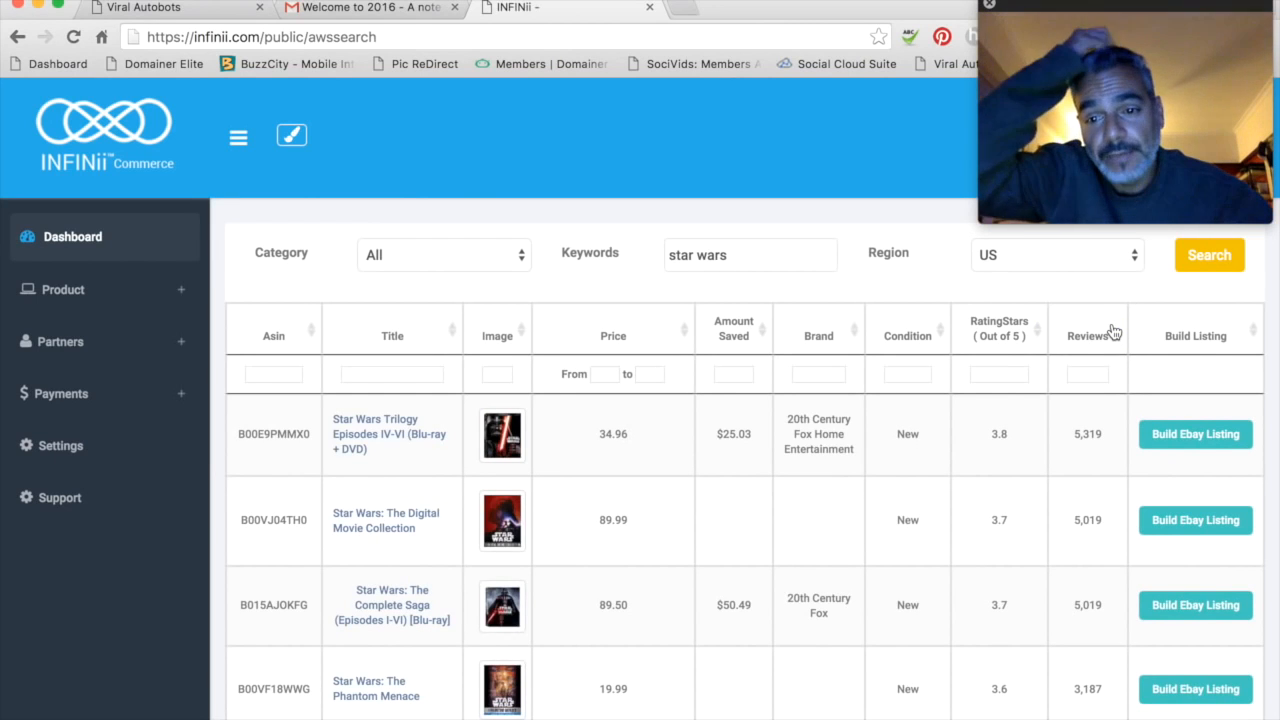
{"action": "mouse_move", "coordinate": [996, 465]}
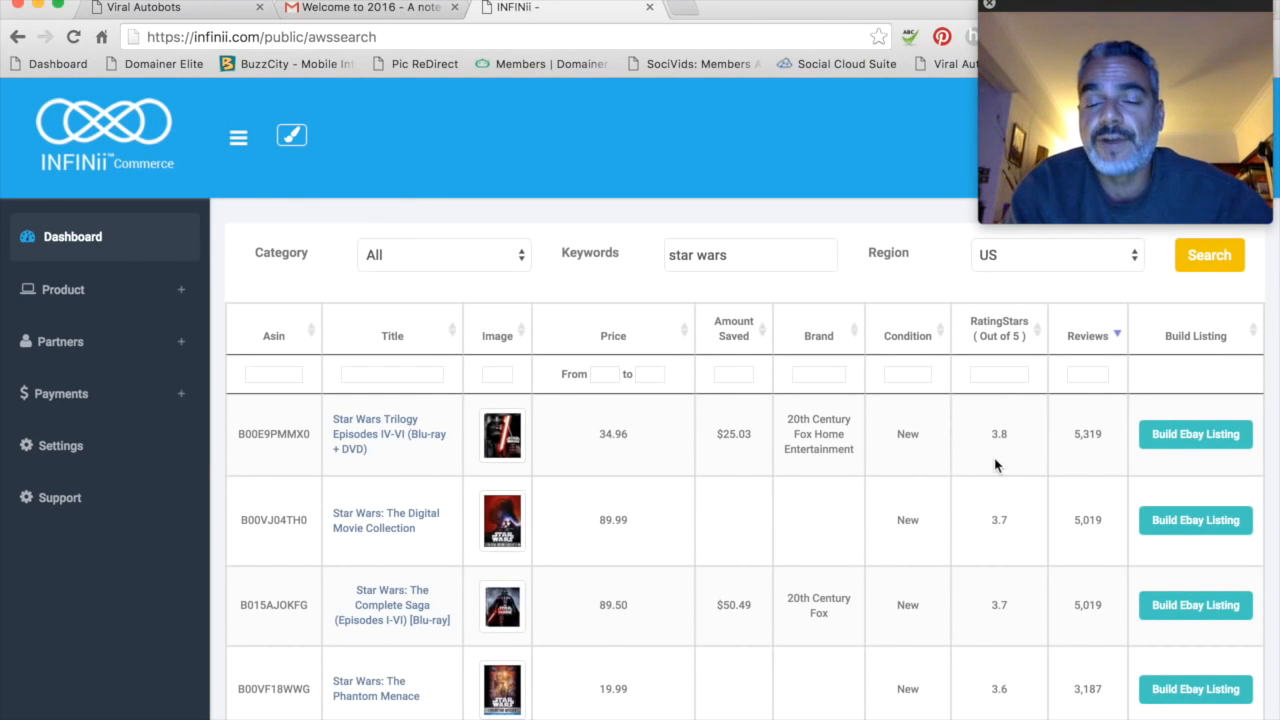
{"action": "mouse_move", "coordinate": [1005, 420]}
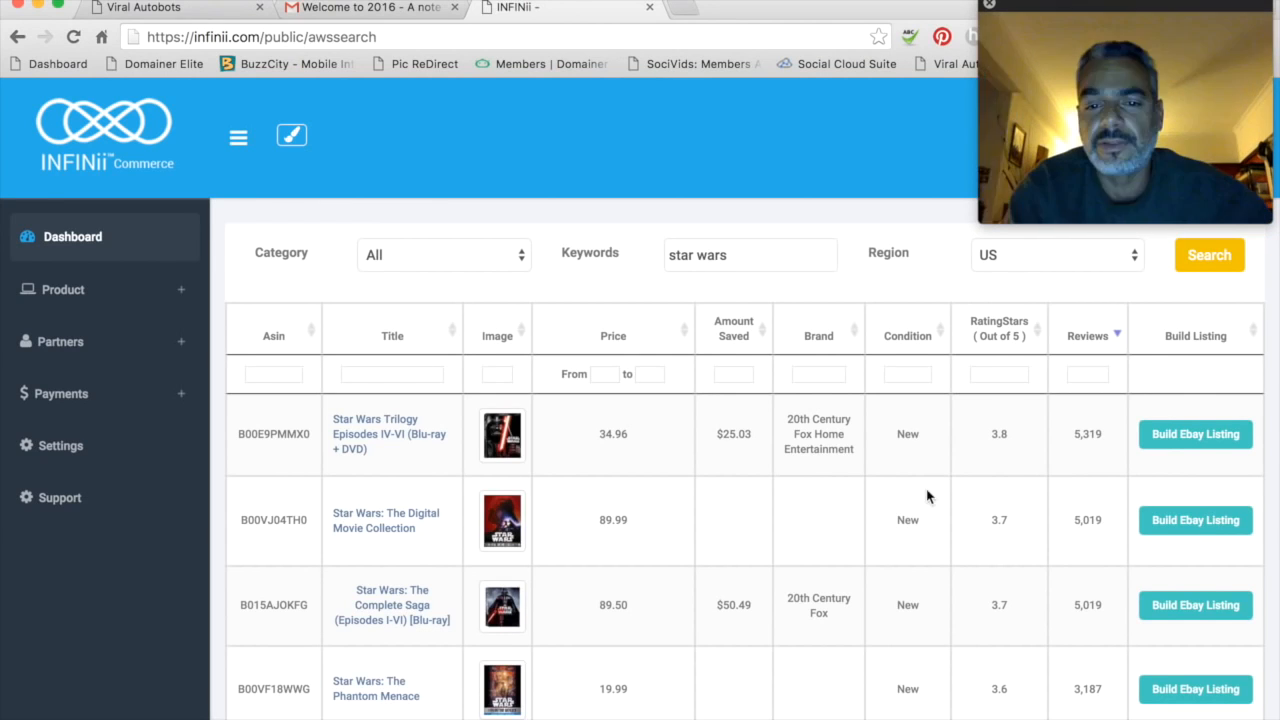
{"action": "mouse_move", "coordinate": [744, 376]}
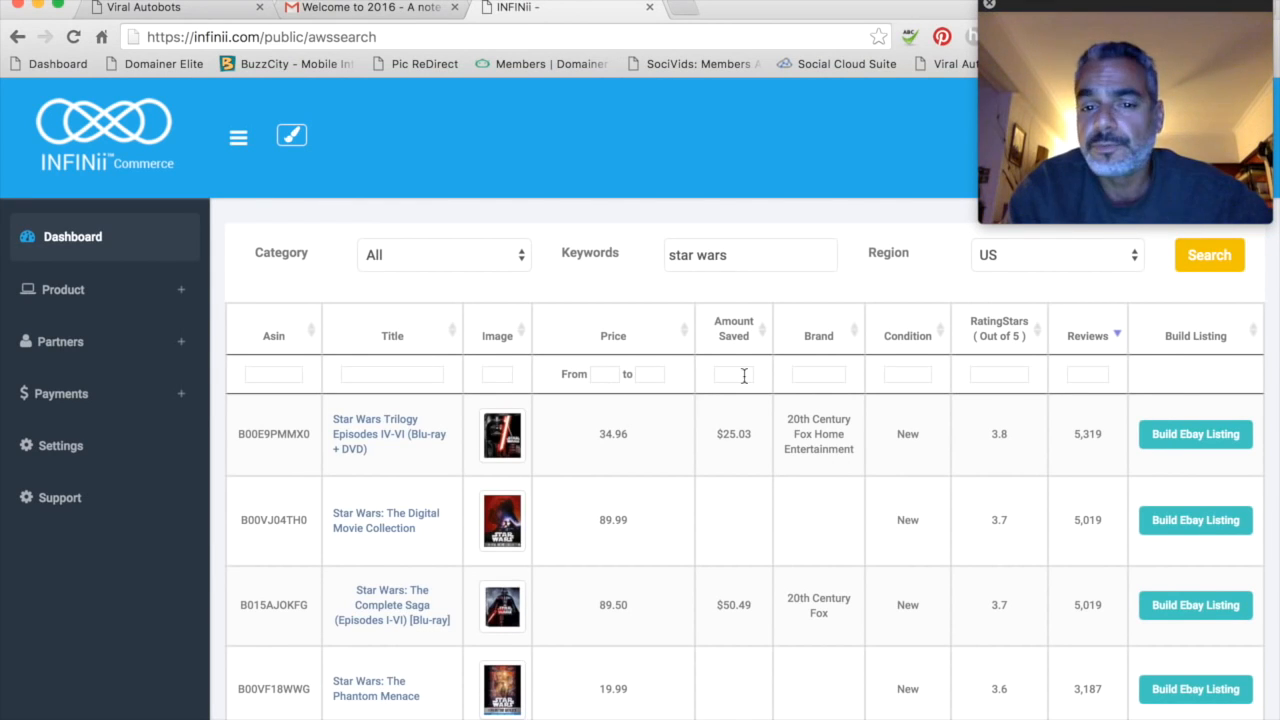
{"action": "mouse_move", "coordinate": [758, 448]}
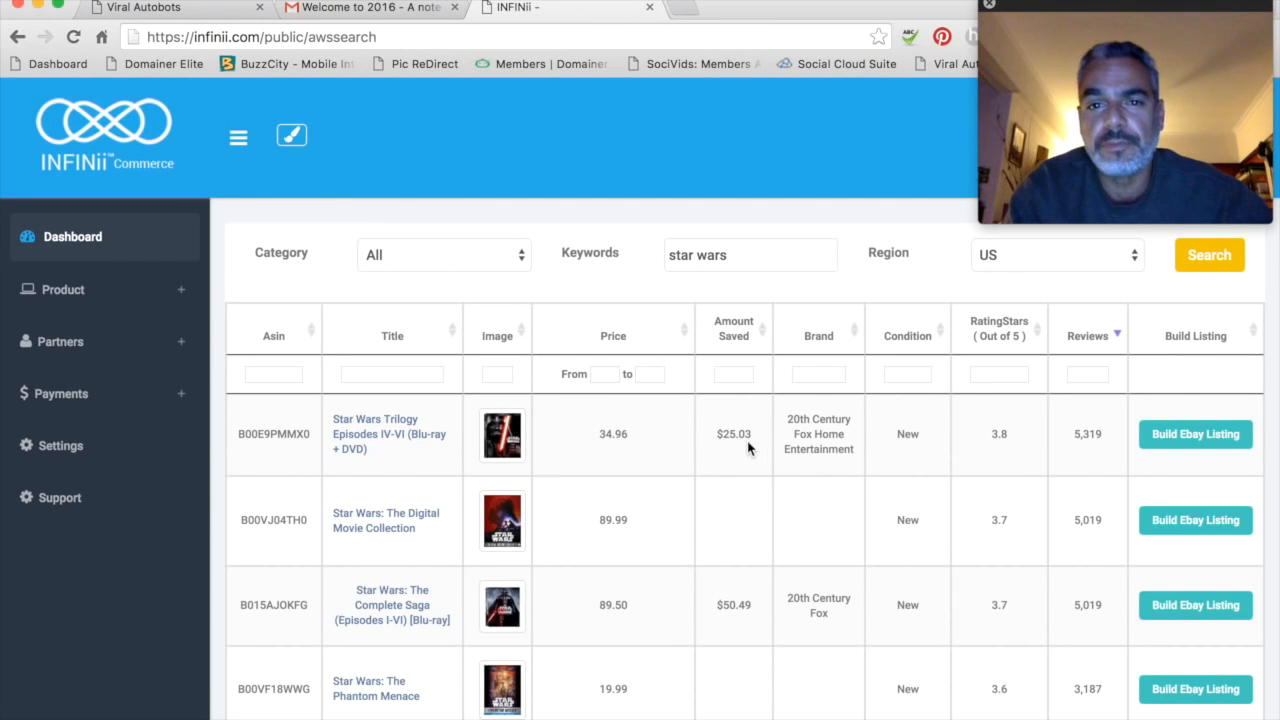
- Scroll down and back up through the sorted Star Wars results
{"action": "scroll", "scroll_direction": "down", "scroll_amount": 3}
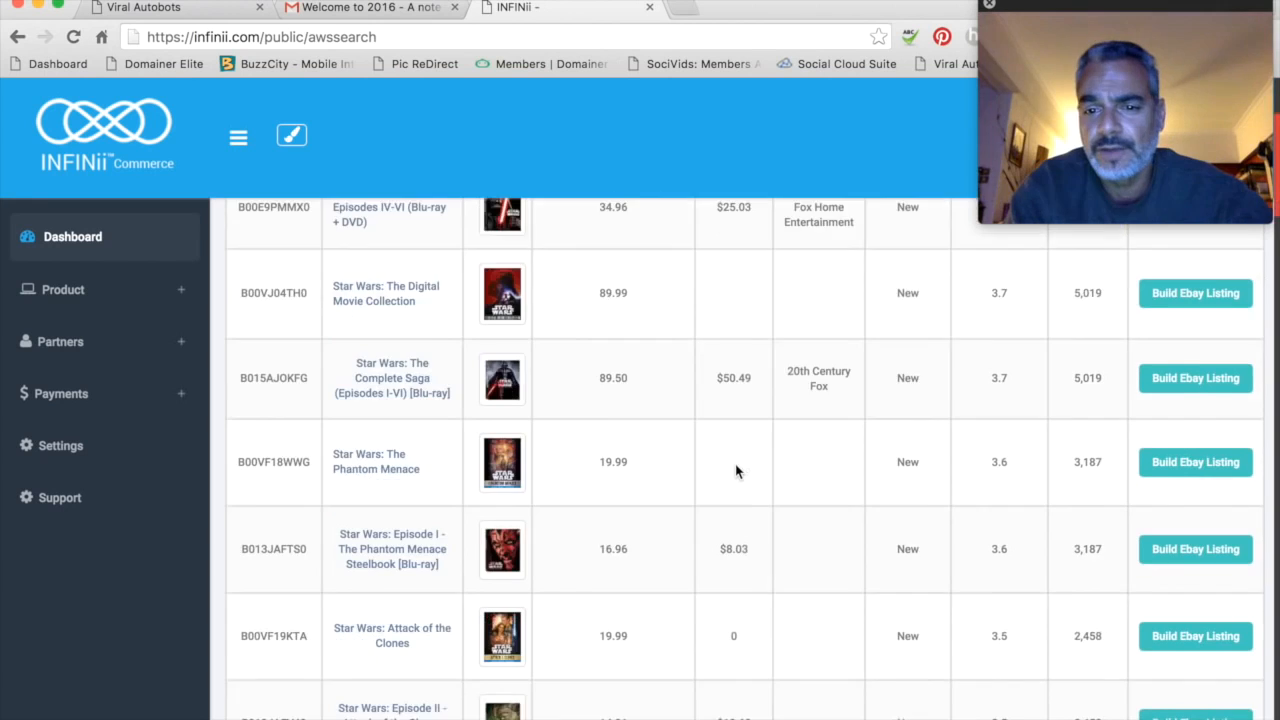
{"action": "scroll", "scroll_direction": "down", "scroll_amount": 3}
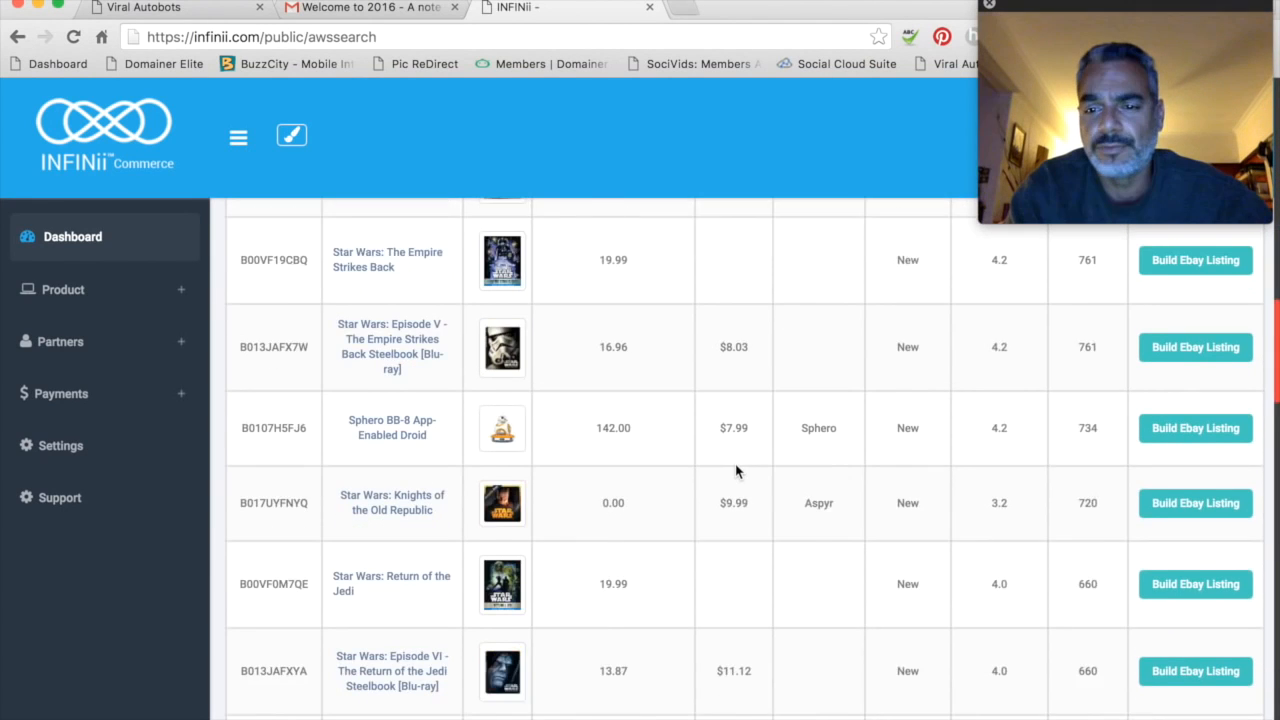
{"action": "scroll", "scroll_direction": "up", "scroll_amount": 3}
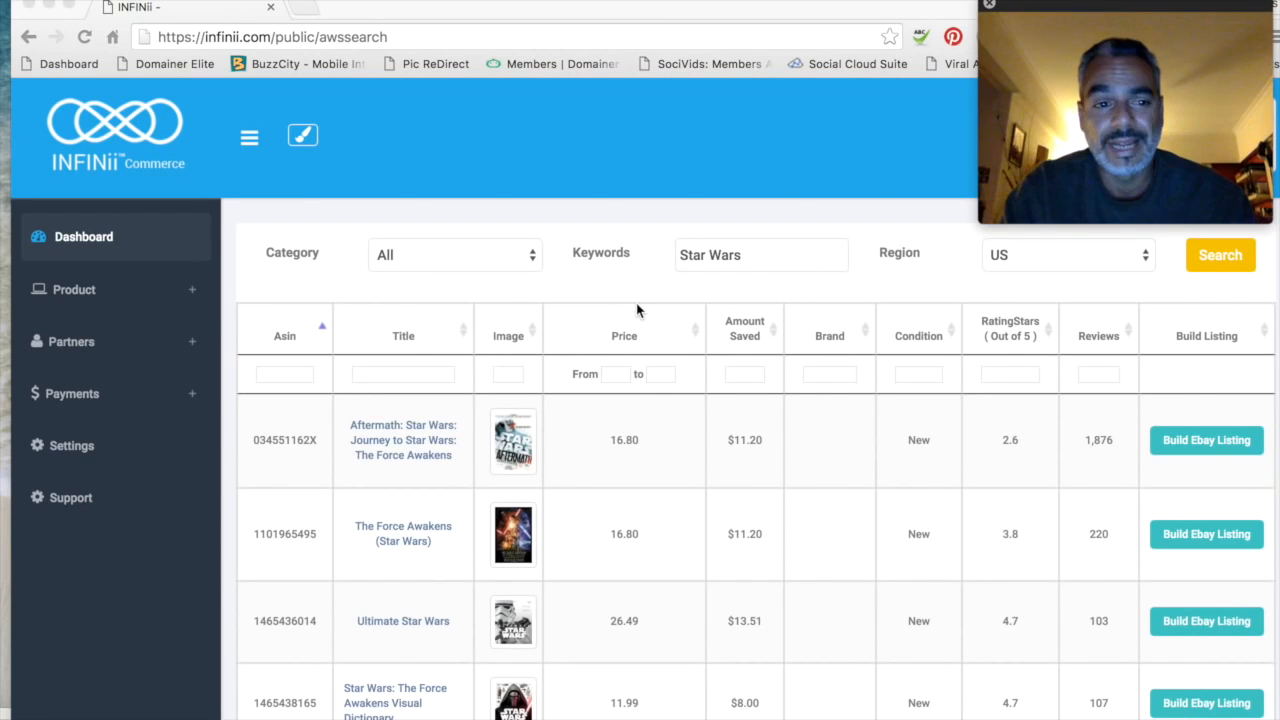
{"action": "mouse_move", "coordinate": [155, 300]}
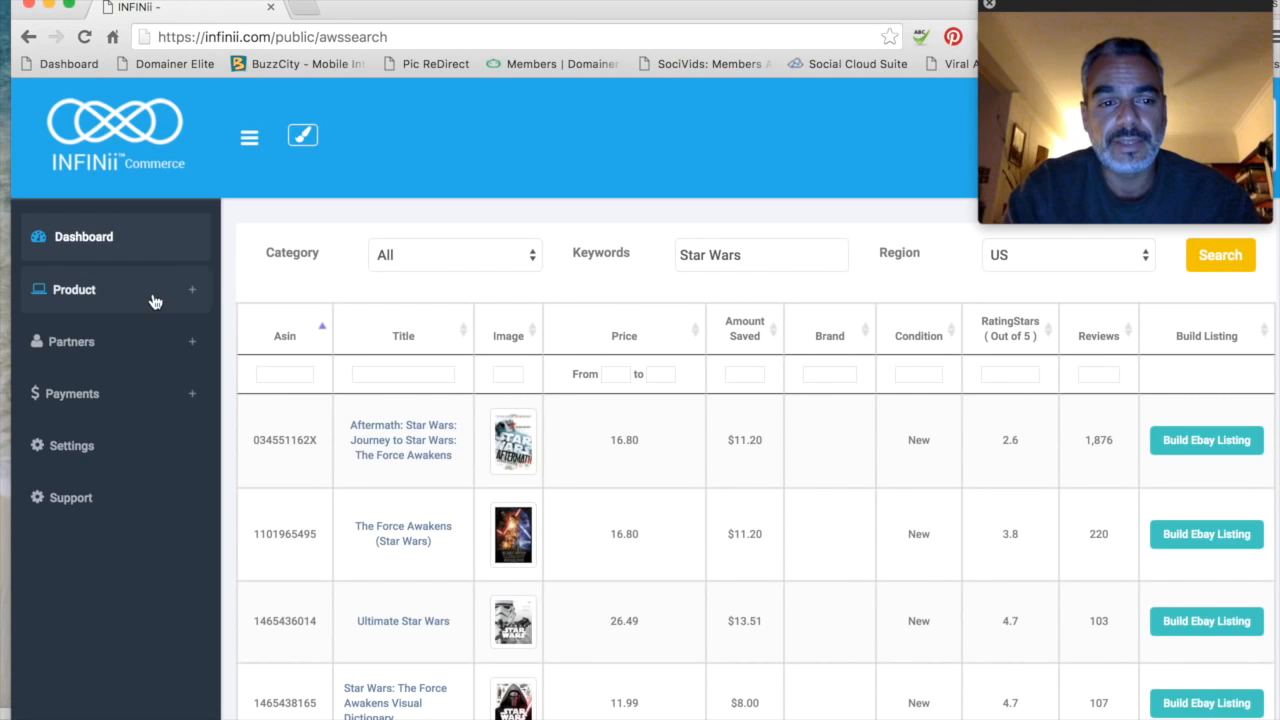
- Expand the sidebar's Product menu to show Prime, Surge, Excel and Spring Board
{"action": "left_click", "coordinate": [73, 289]}
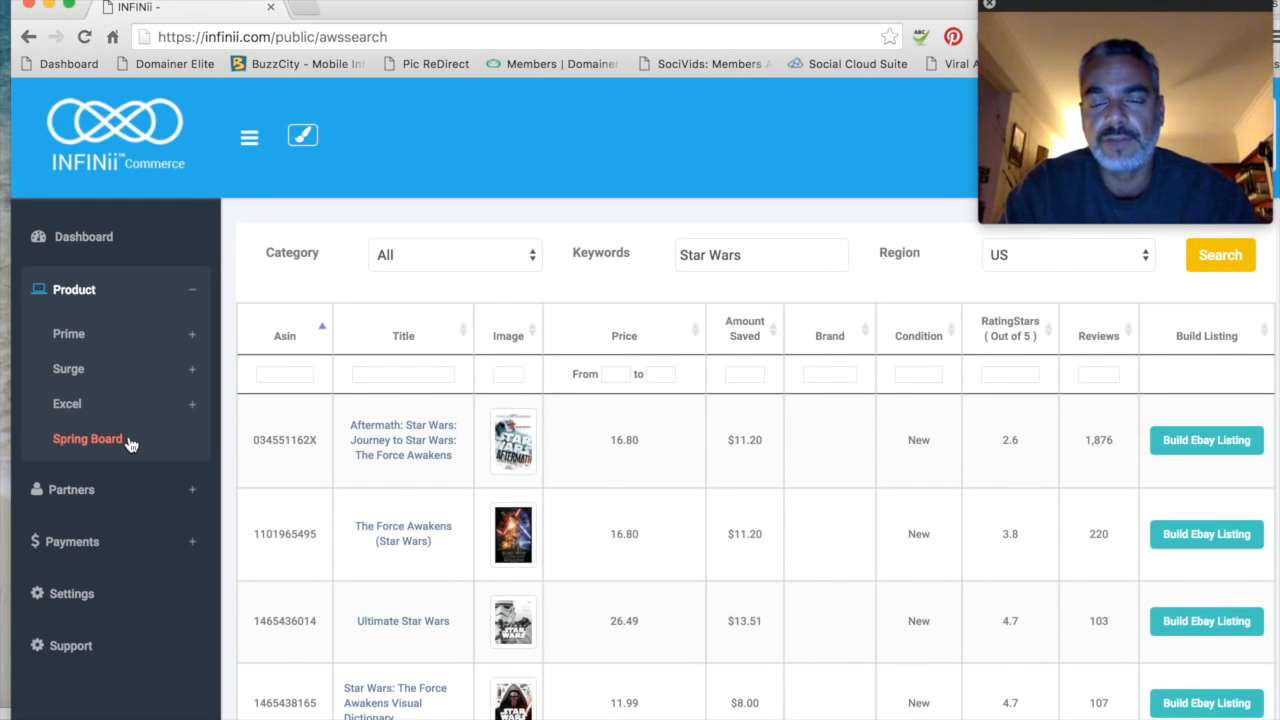
{"action": "mouse_move", "coordinate": [483, 378]}
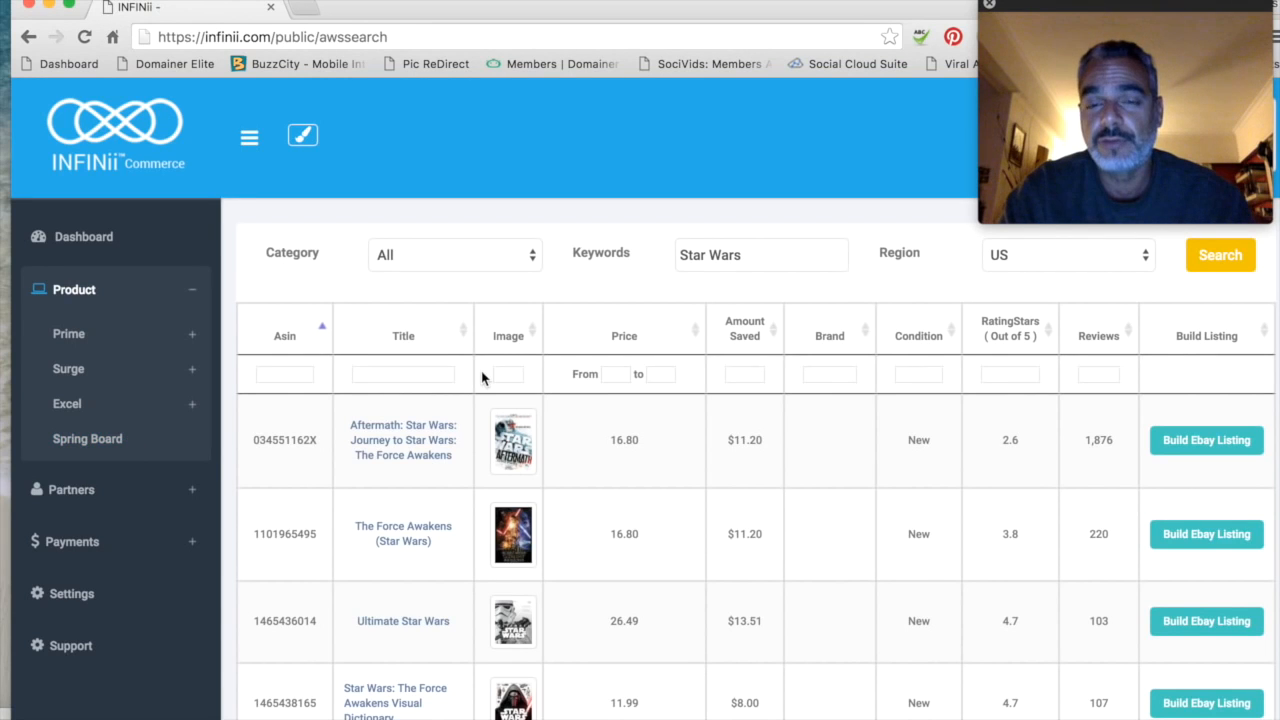